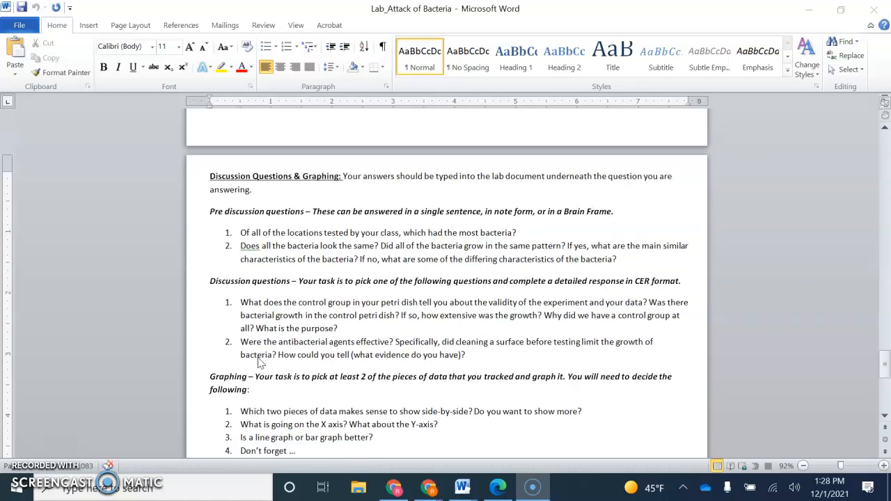
# Step: Change header cell A1 of the bacteria table from Day to 'Time (Day)'
pyautogui.scroll(-3)
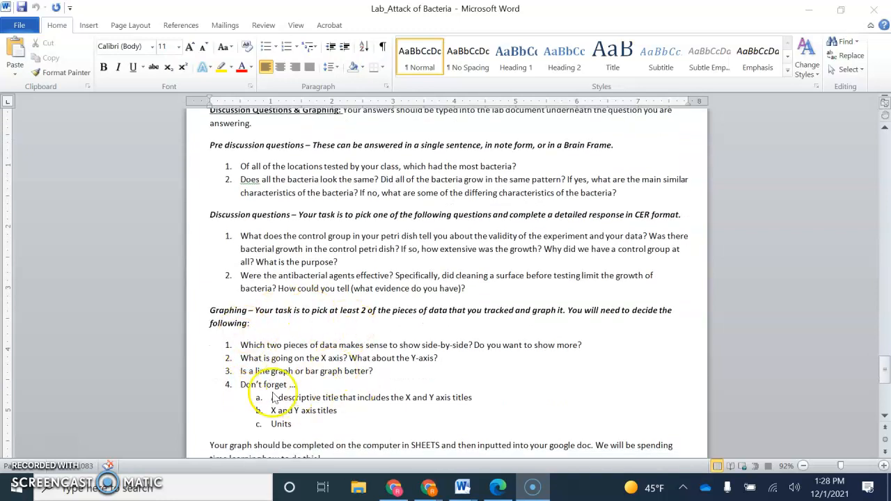
pyautogui.scroll(-3)
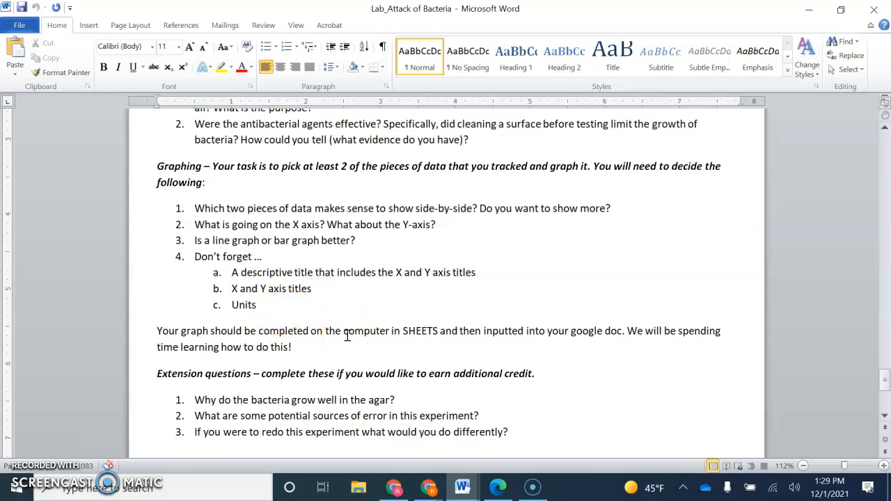
pyautogui.click(604, 331)
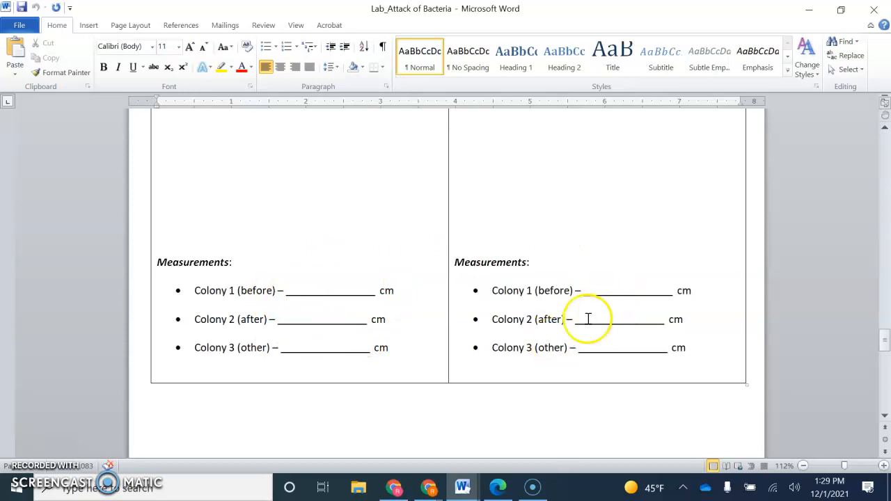
pyautogui.moveTo(496, 305)
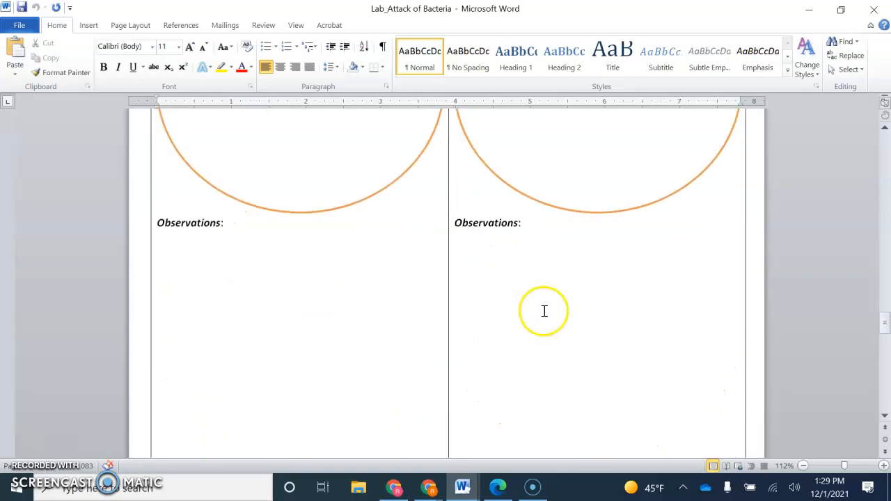
pyautogui.scroll(-3)
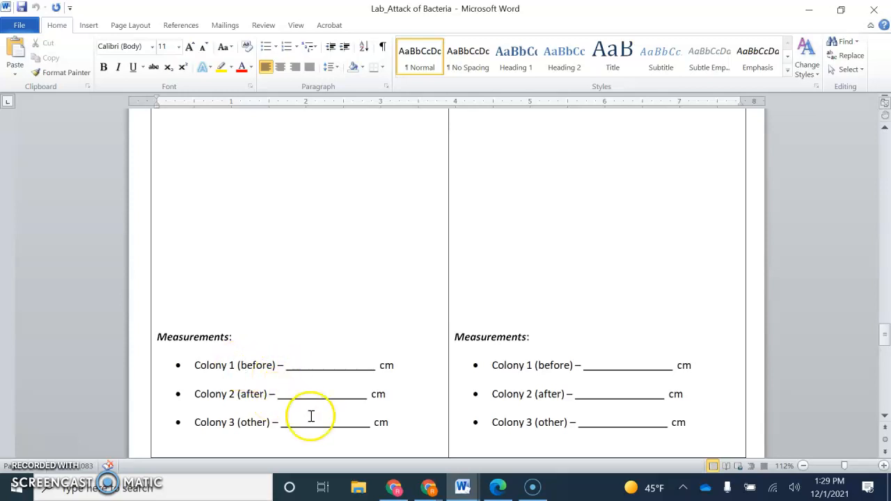
pyautogui.moveTo(365, 293)
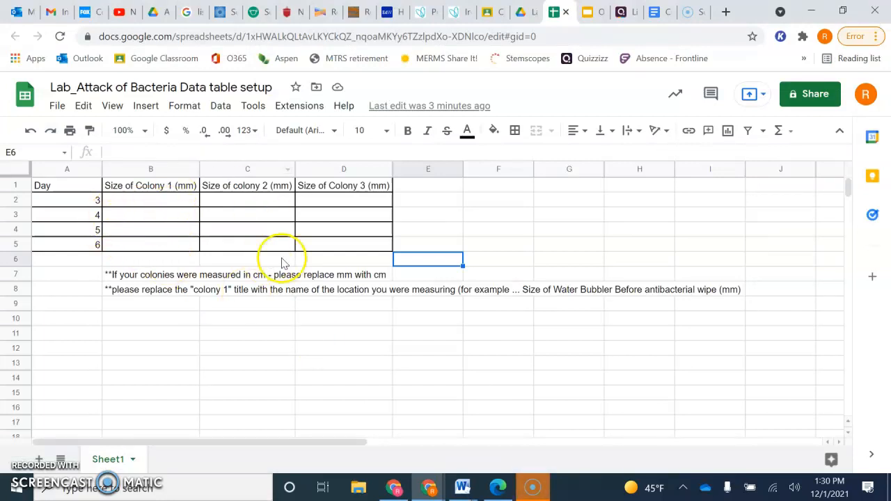
pyautogui.moveTo(59, 186)
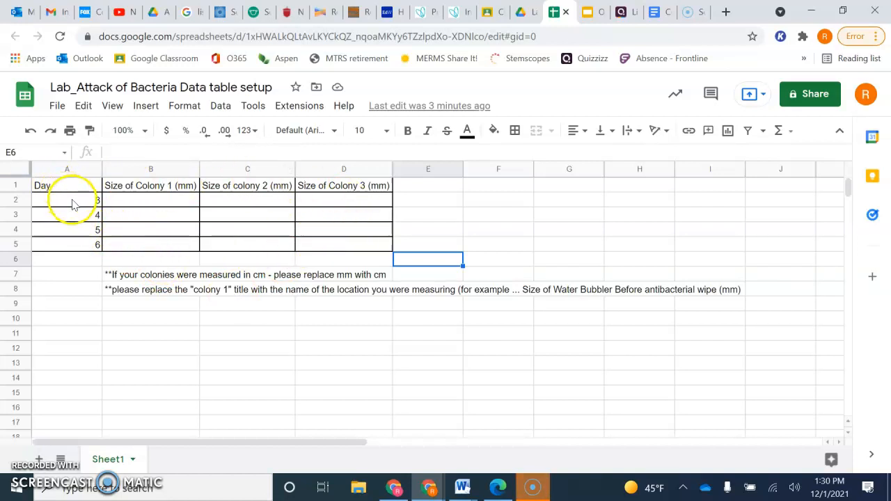
pyautogui.click(66, 186)
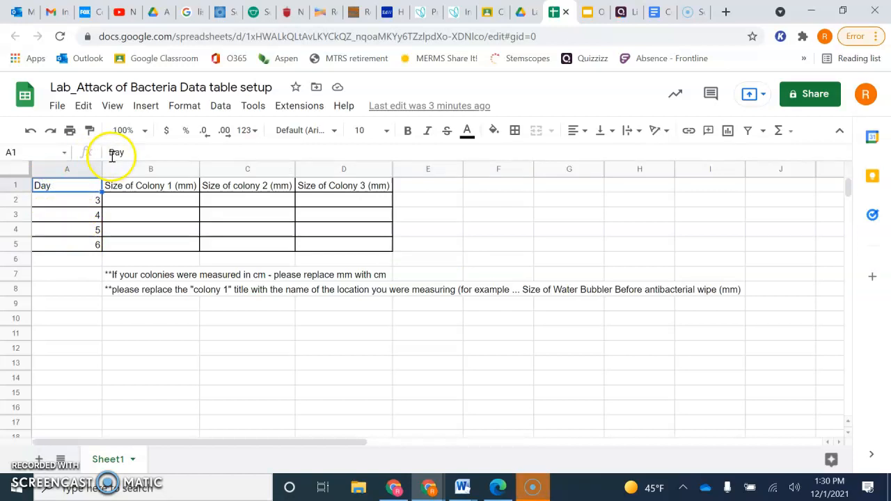
pyautogui.write('Time (Day')
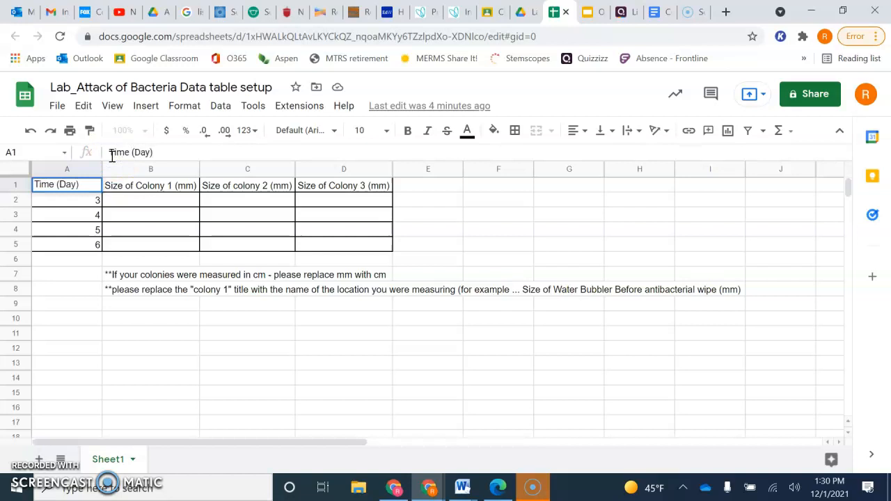
pyautogui.click(151, 200)
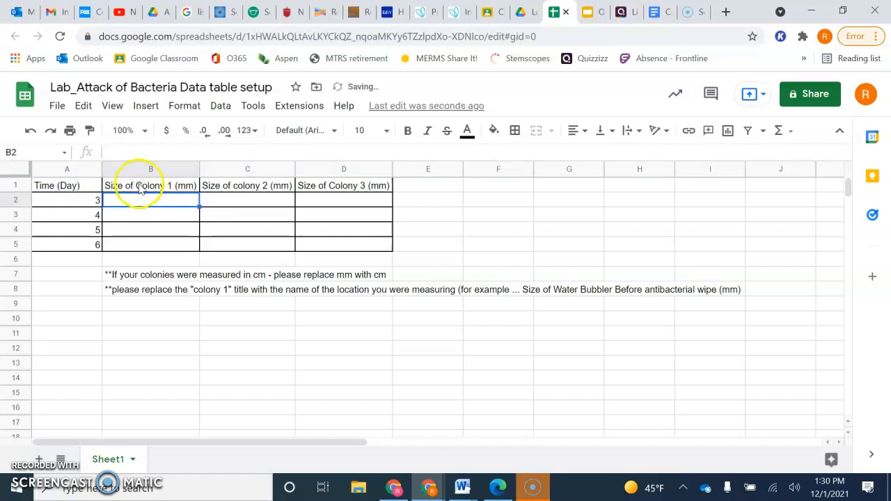
pyautogui.moveTo(167, 193)
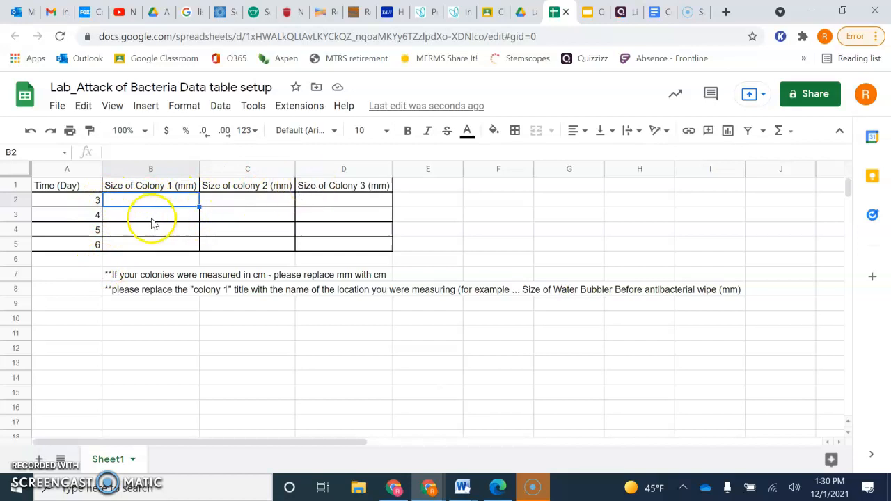
pyautogui.moveTo(153, 262)
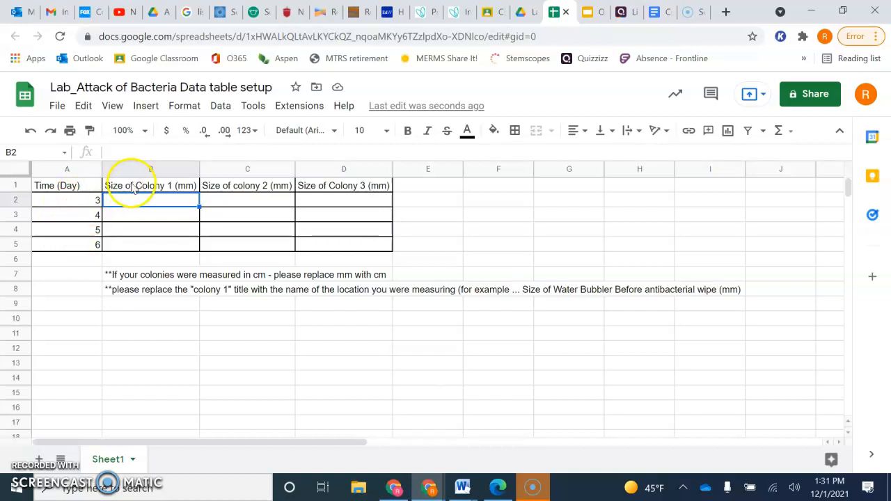
pyautogui.moveTo(128, 264)
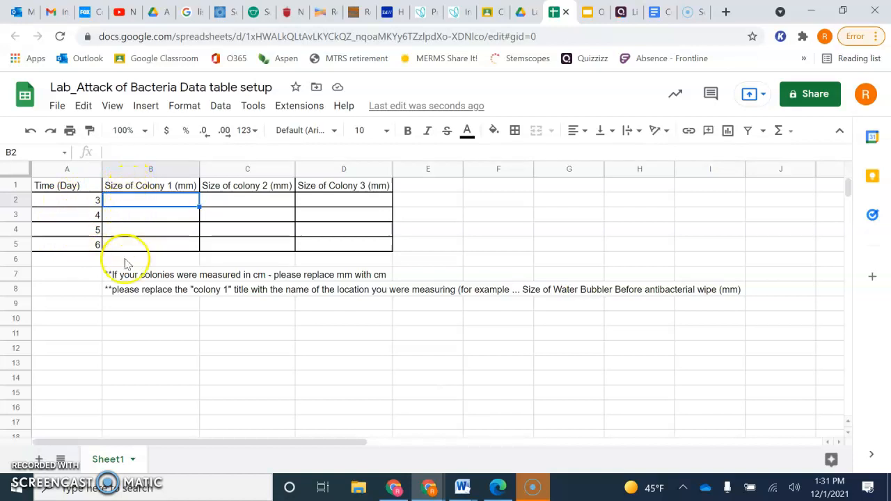
pyautogui.moveTo(92, 211)
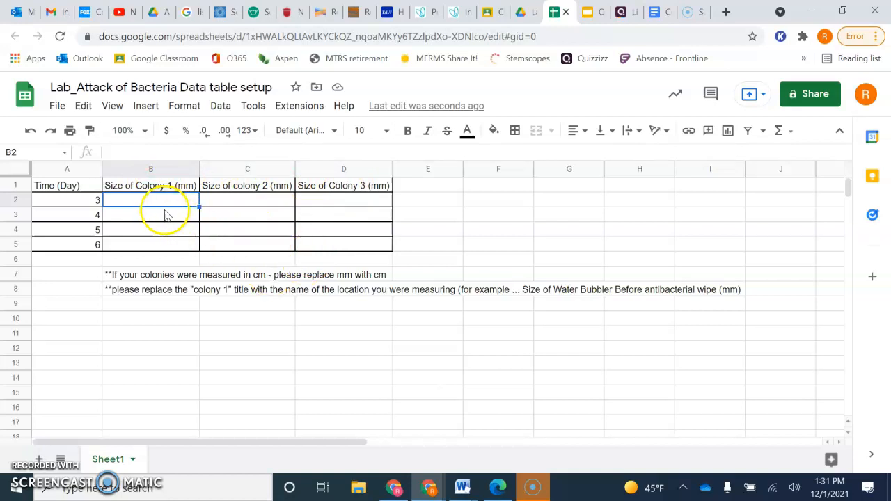
pyautogui.moveTo(331, 223)
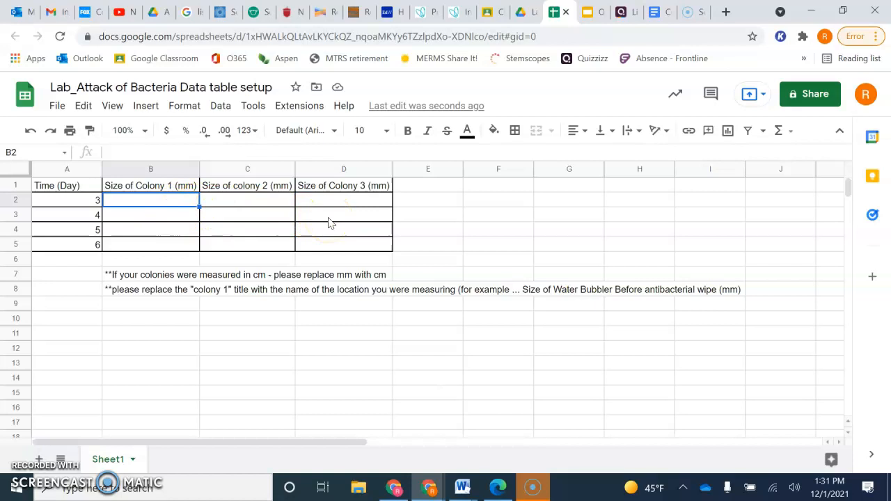
pyautogui.click(462, 486)
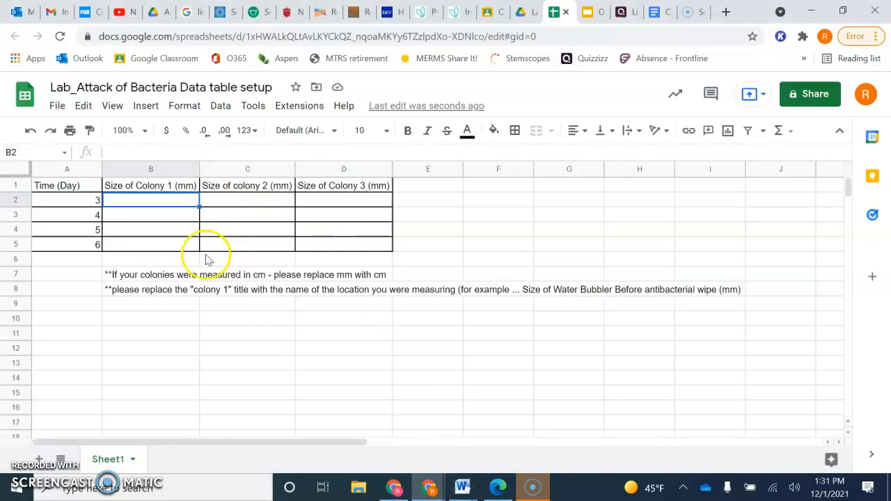
pyautogui.click(461, 486)
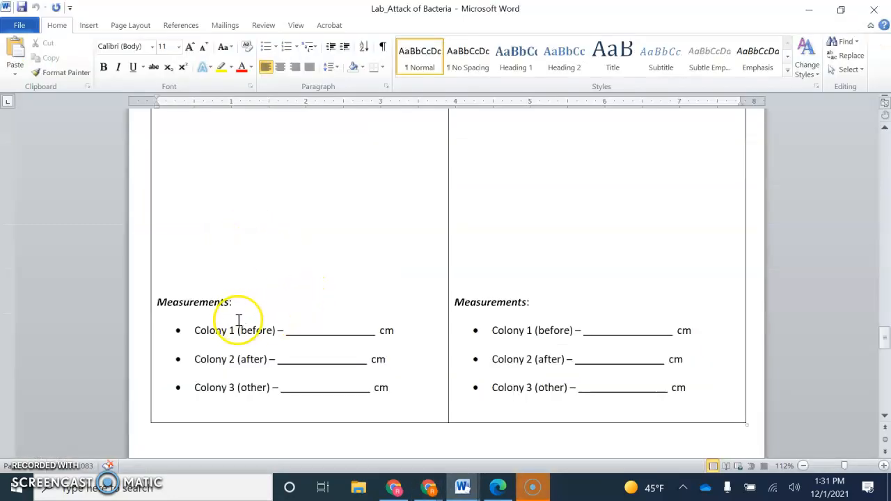
pyautogui.moveTo(271, 319)
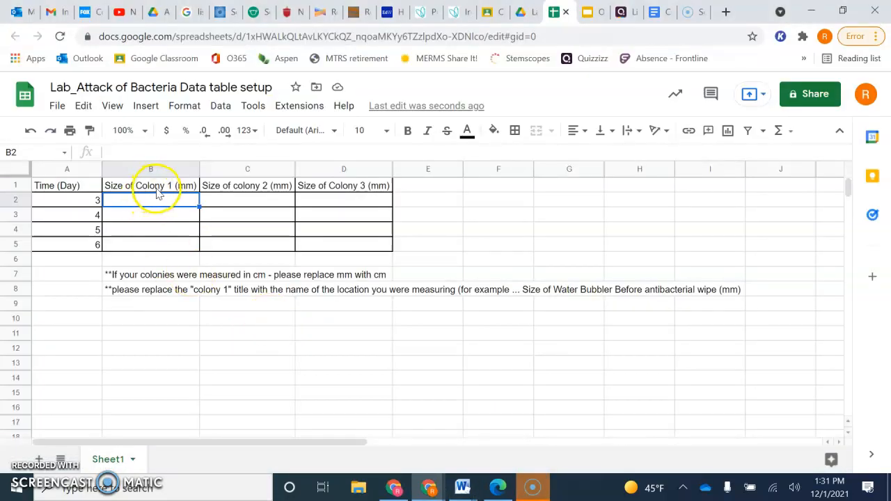
pyautogui.moveTo(172, 219)
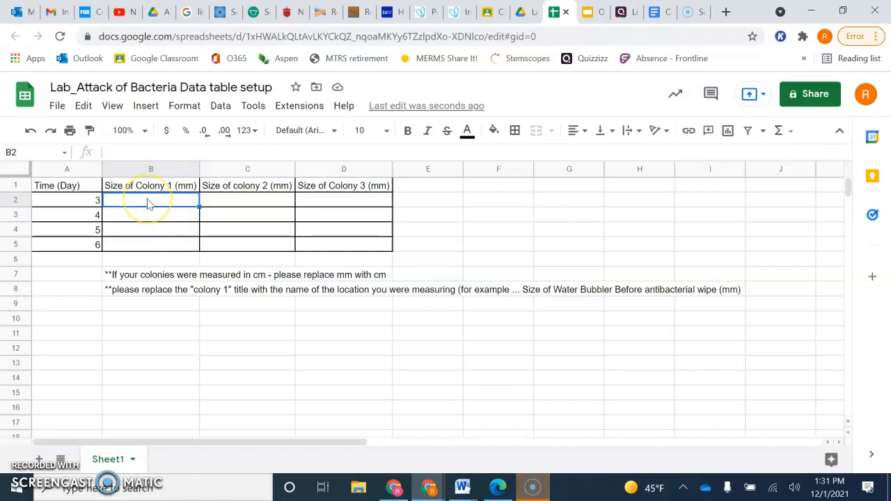
pyautogui.moveTo(149, 211)
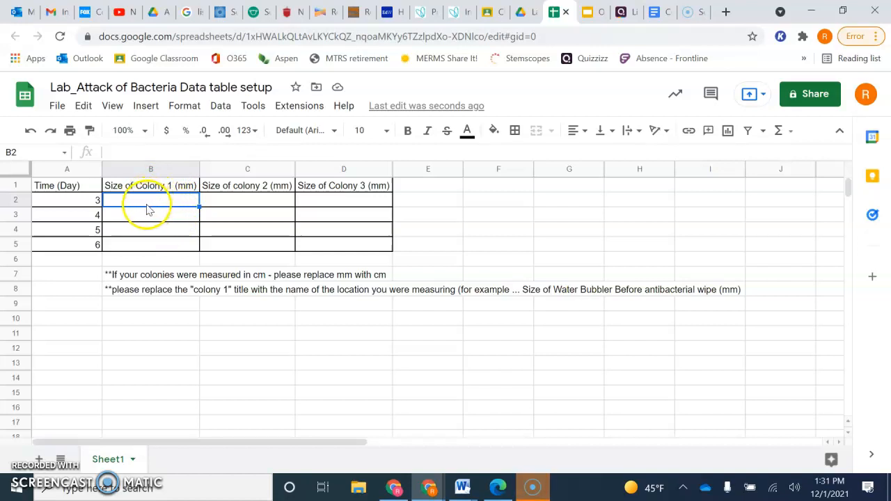
pyautogui.moveTo(167, 254)
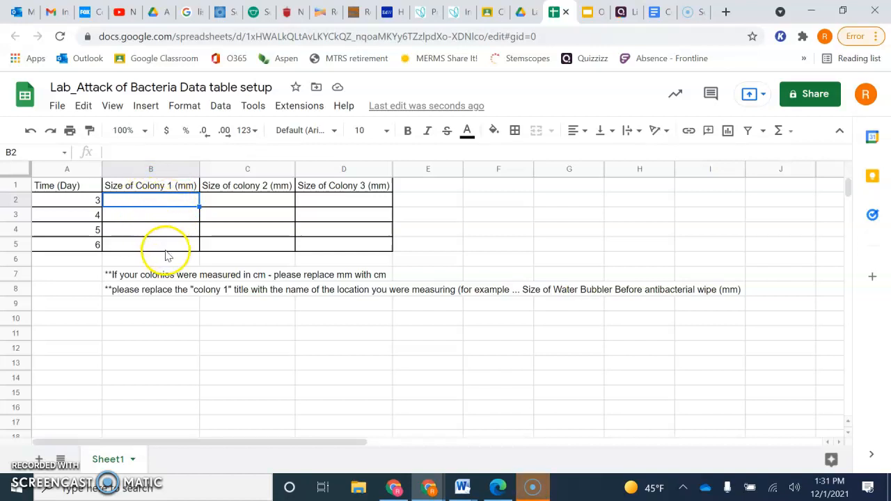
# Step: Enter the first colony's day 3–6 sizes: 0, 1, 4 and 10
pyautogui.write('0')
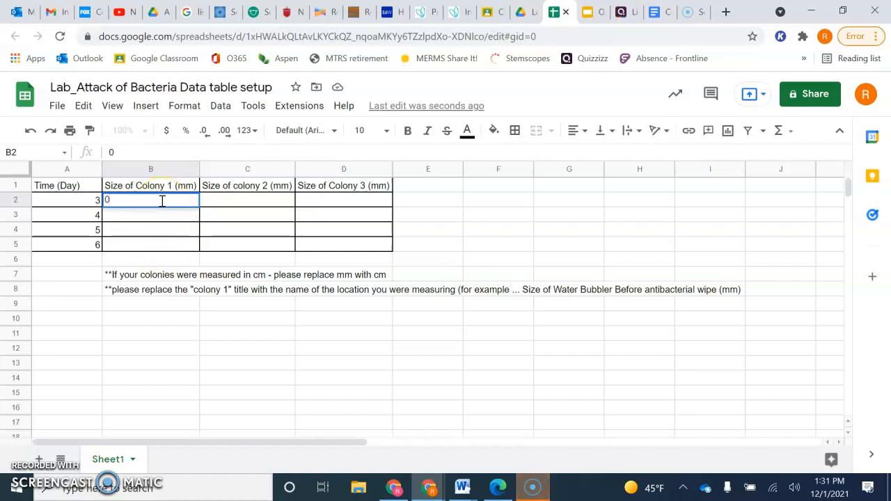
pyautogui.press('enter')
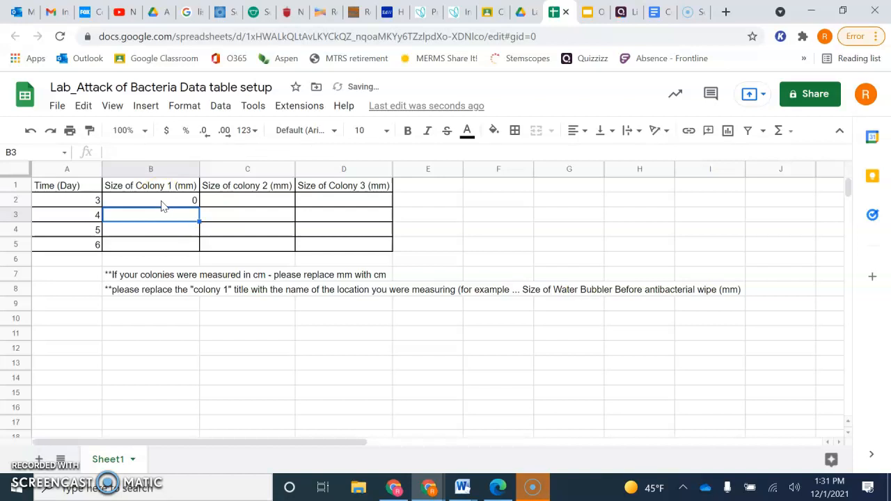
pyautogui.write('1')
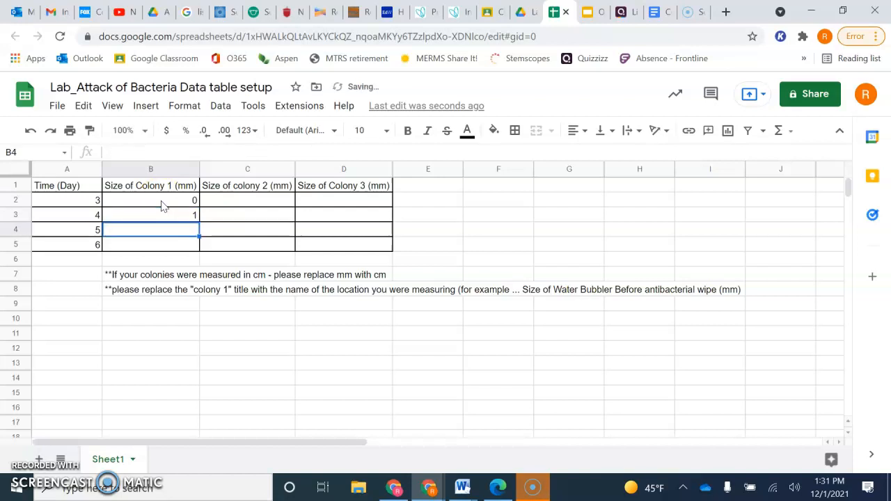
pyautogui.write('4')
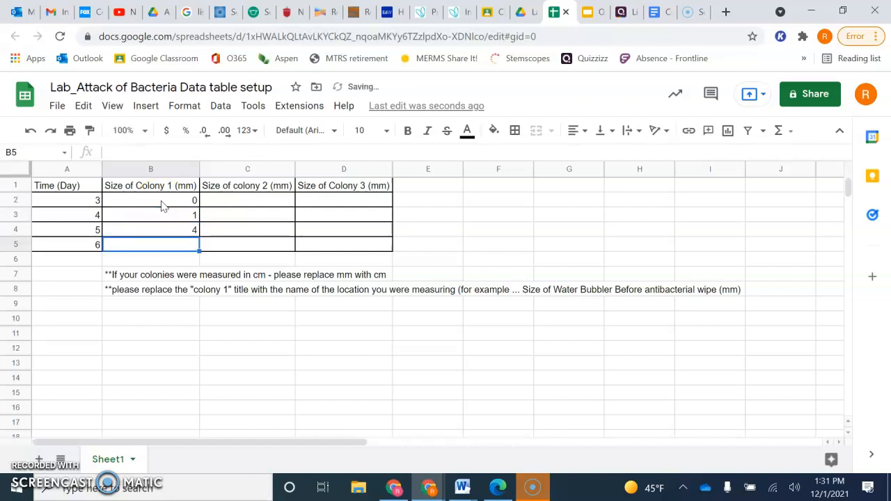
pyautogui.write('10')
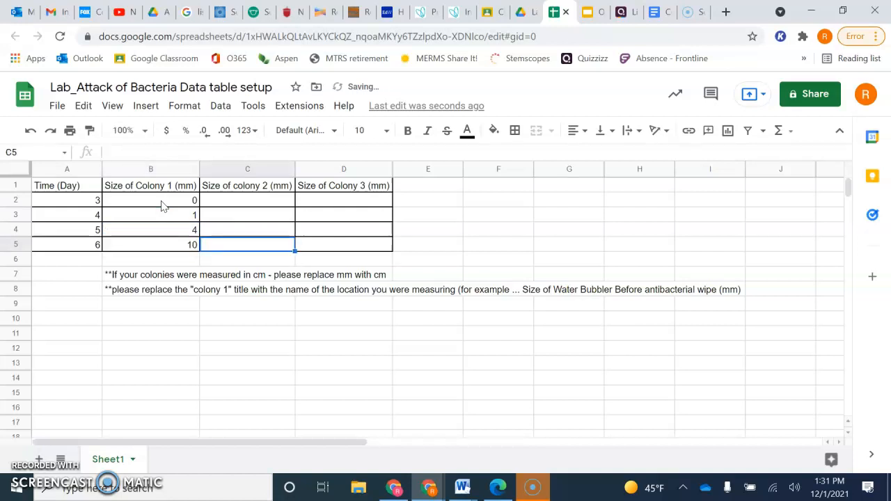
# Step: Enter the remaining colony 2 and colony 3 size measurements
pyautogui.click(247, 200)
pyautogui.write('0')
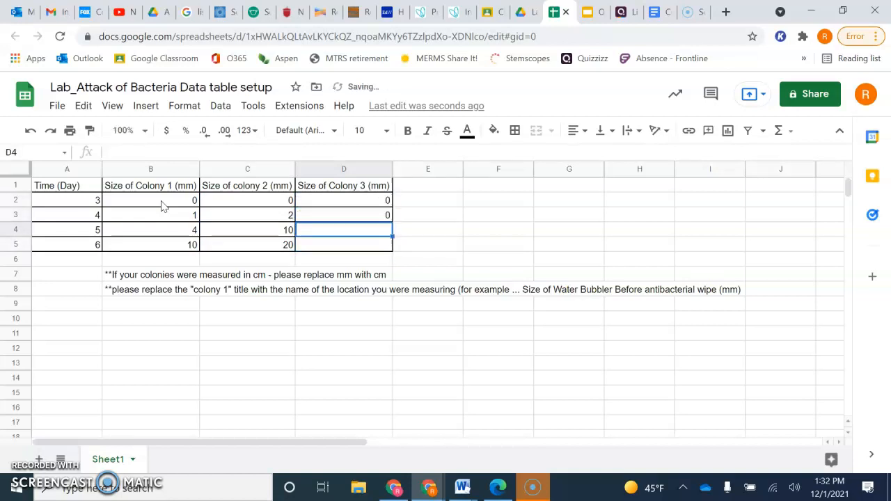
pyautogui.write('2')
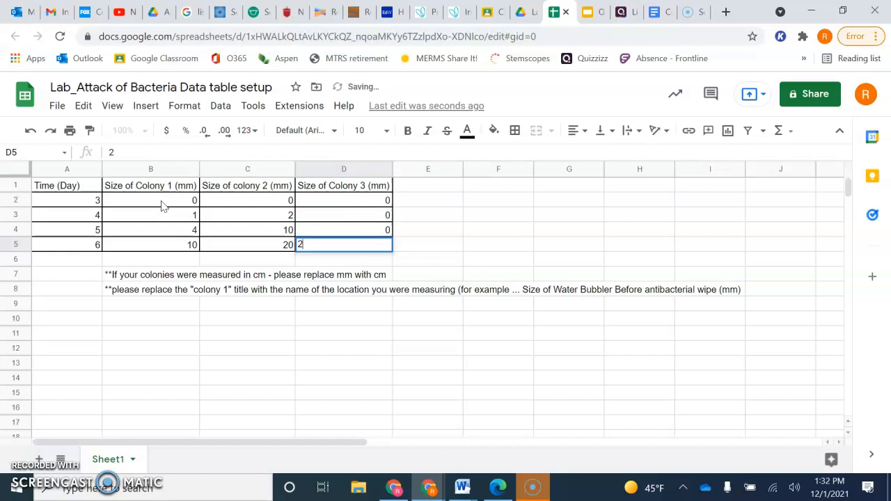
pyautogui.press('enter')
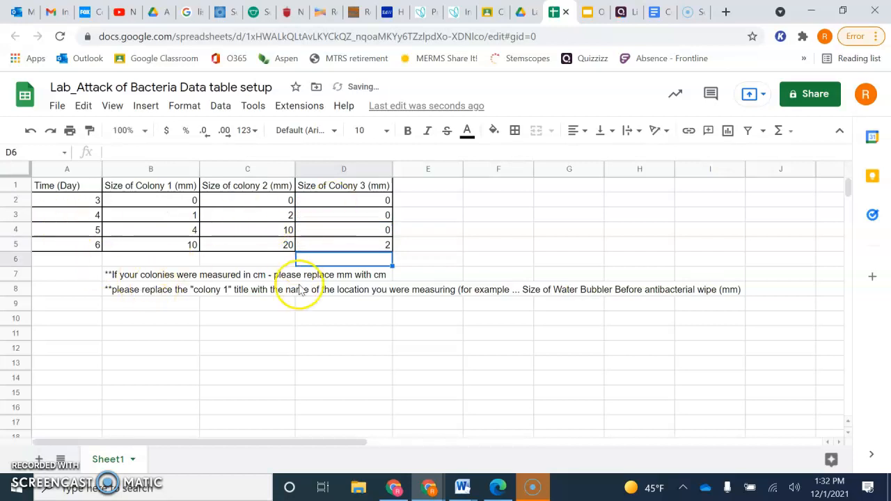
pyautogui.click(461, 487)
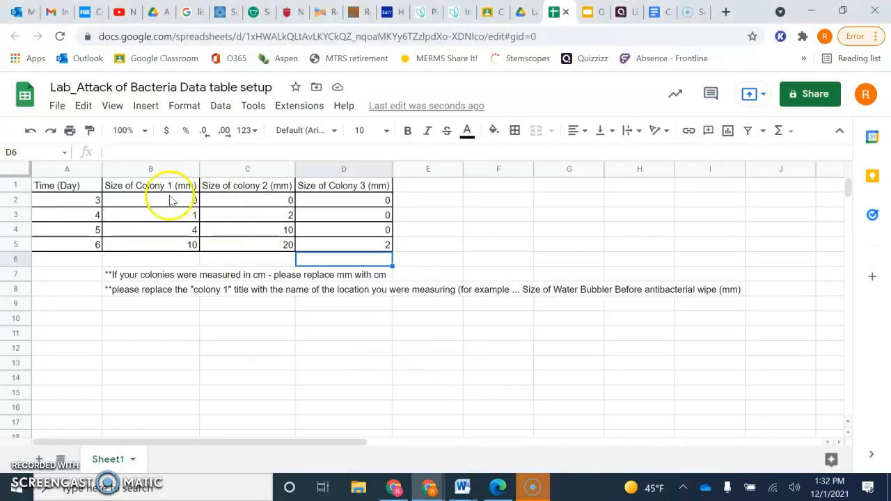
pyautogui.moveTo(137, 268)
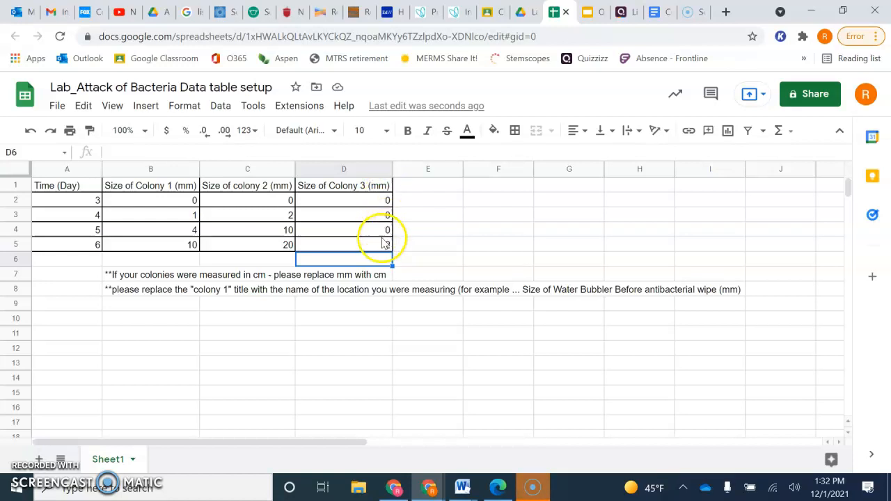
pyautogui.write('2')
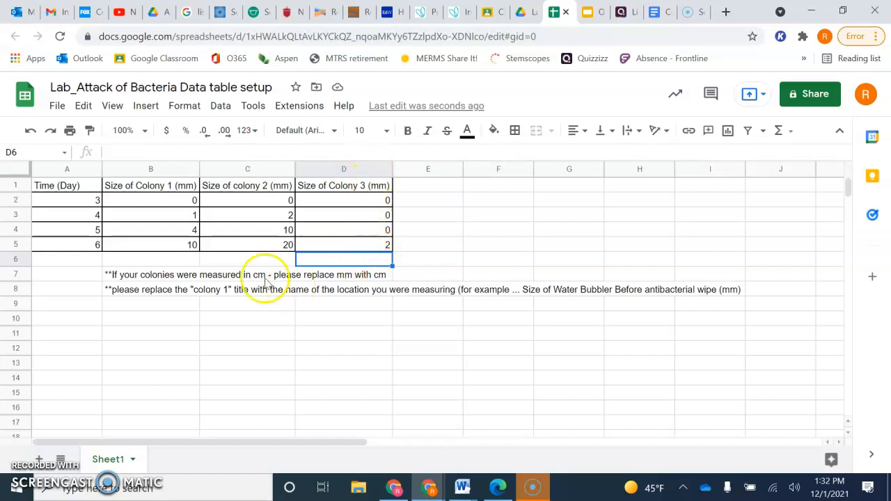
pyautogui.moveTo(107, 202)
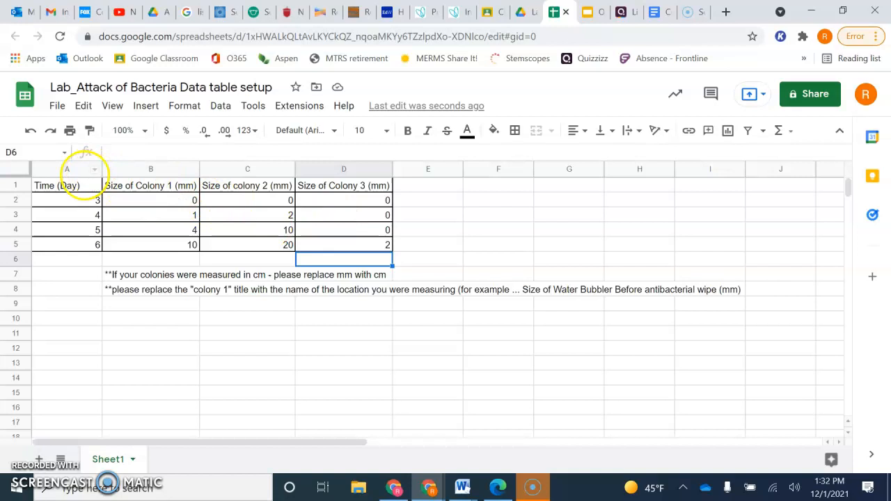
# Step: Chart Time (Day) against Colony 1 (A1:B5) and reach the axis title settings
pyautogui.moveTo(66, 185); pyautogui.dragTo(151, 244)
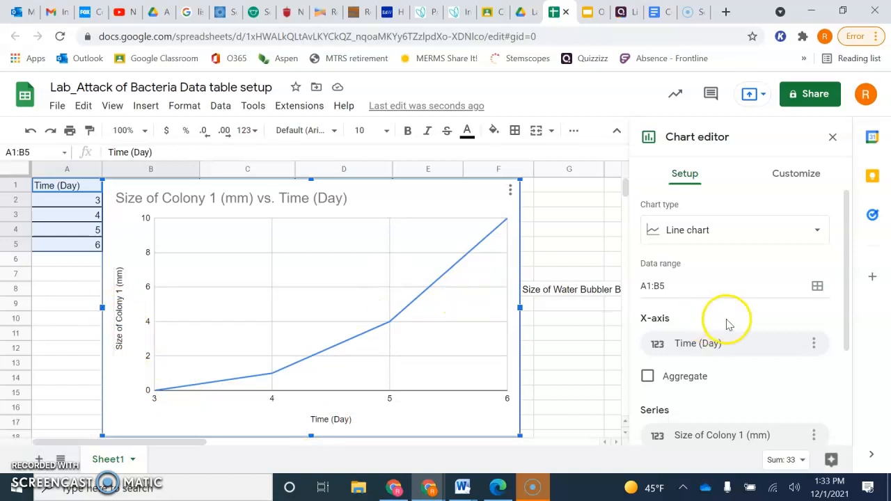
pyautogui.click(796, 173)
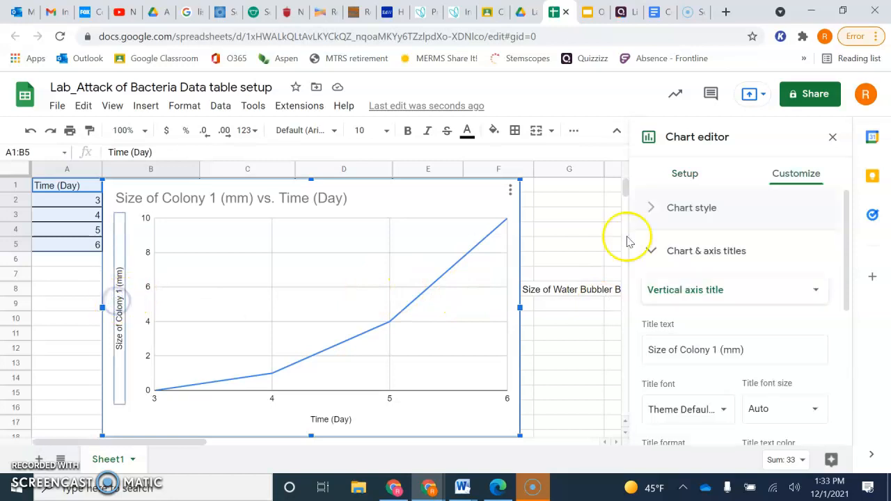
# Step: Replace the Colony 1 axis title with 'Size of Floor Colony before antibacterial wipe (mm)'
pyautogui.click(734, 350)
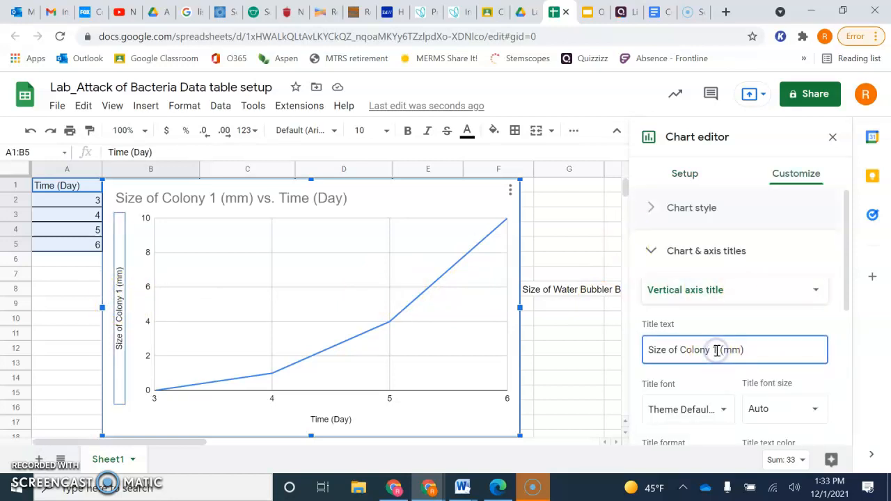
pyautogui.press('Backspace')
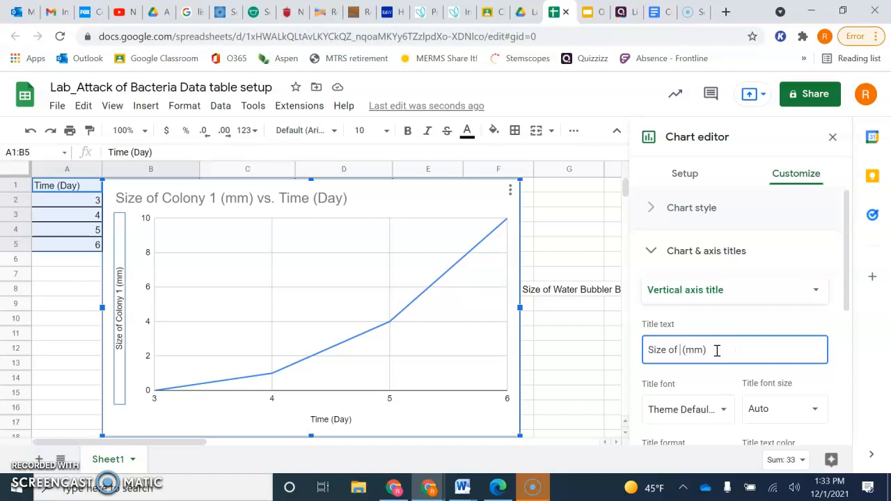
pyautogui.write('Size of (mm)')
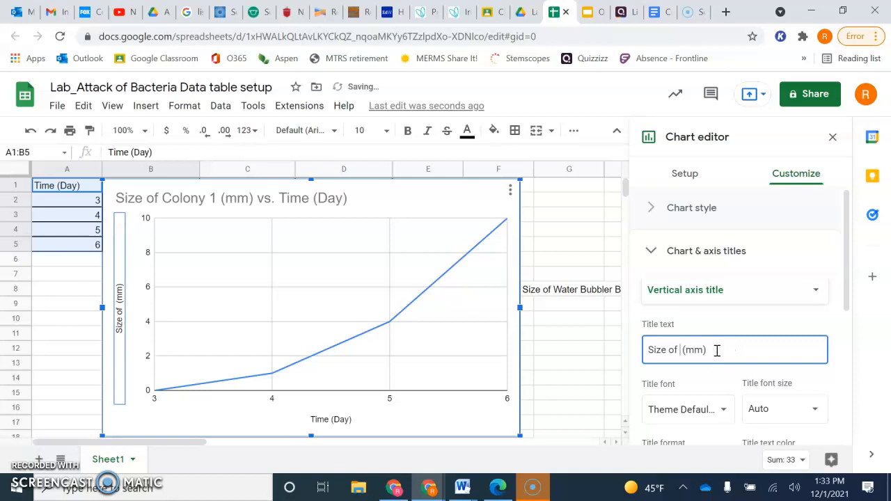
pyautogui.write('Floor Colony')
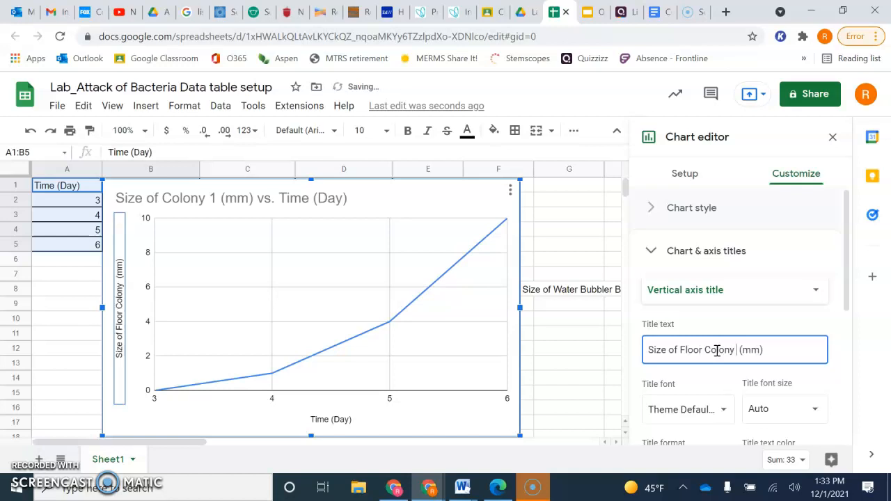
pyautogui.write('b')
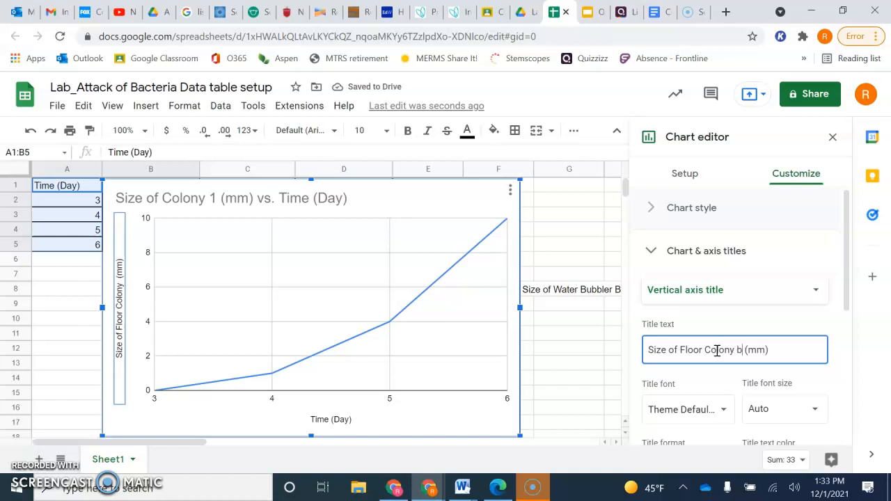
pyautogui.write('before antibacterial')
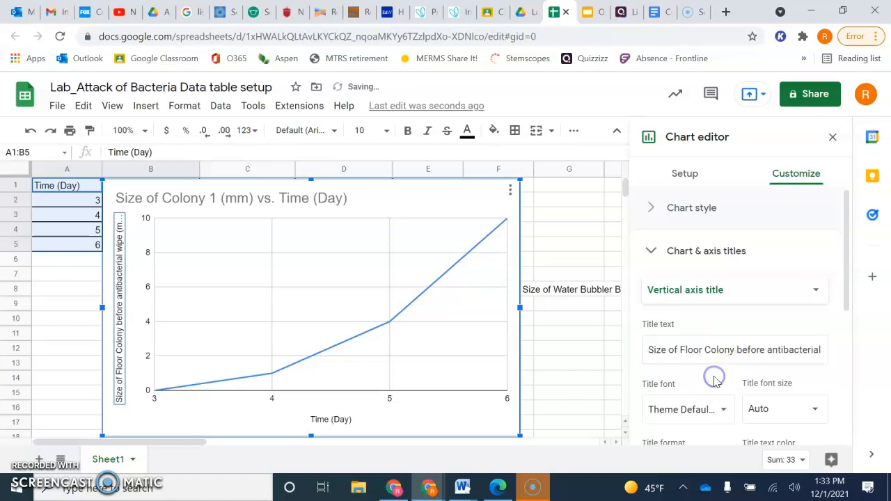
pyautogui.moveTo(293, 261)
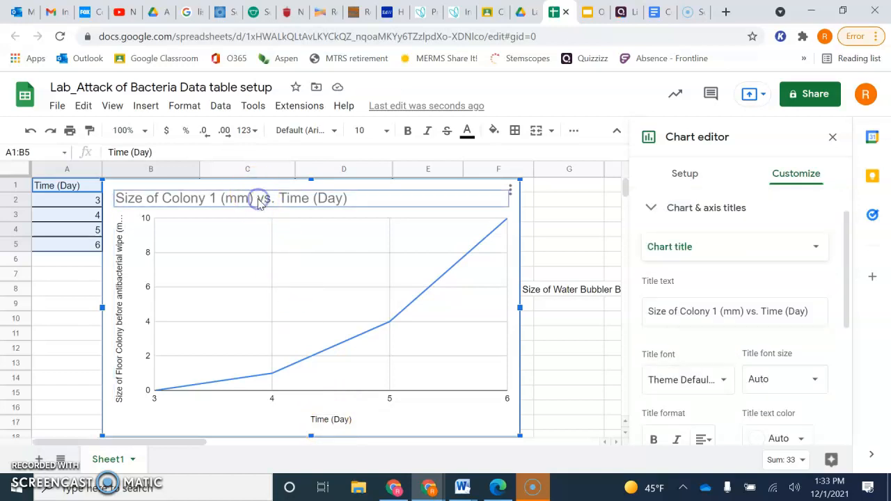
# Step: Title the chart 'The growth rate of bacterial colony from MS hallway before antibacterial wipe' and close the editor
pyautogui.click(734, 312)
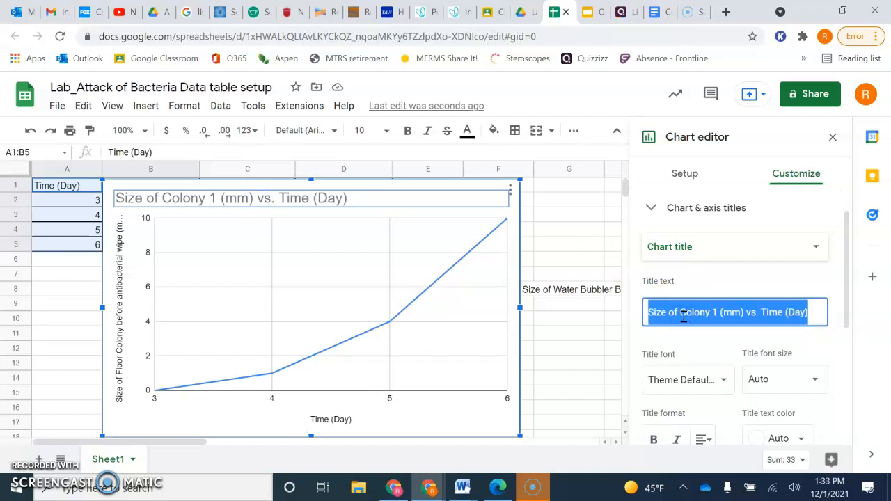
pyautogui.write('The g')
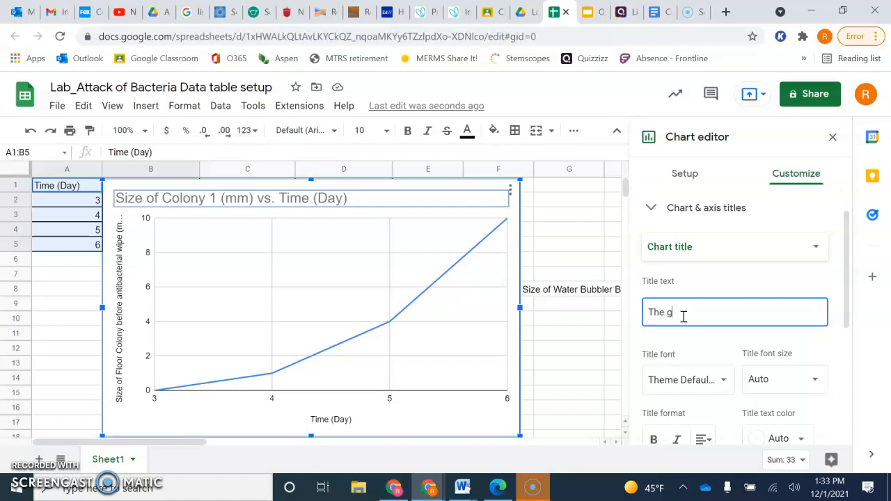
pyautogui.write('rowth rate of')
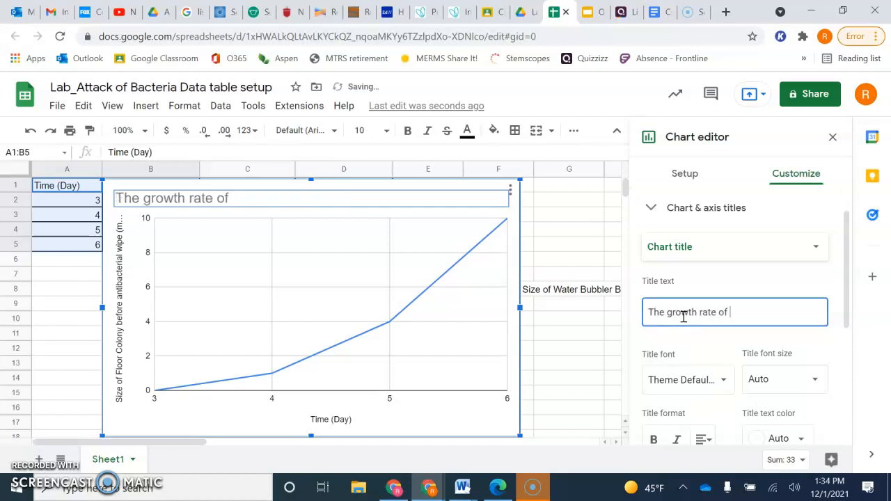
pyautogui.write('b')
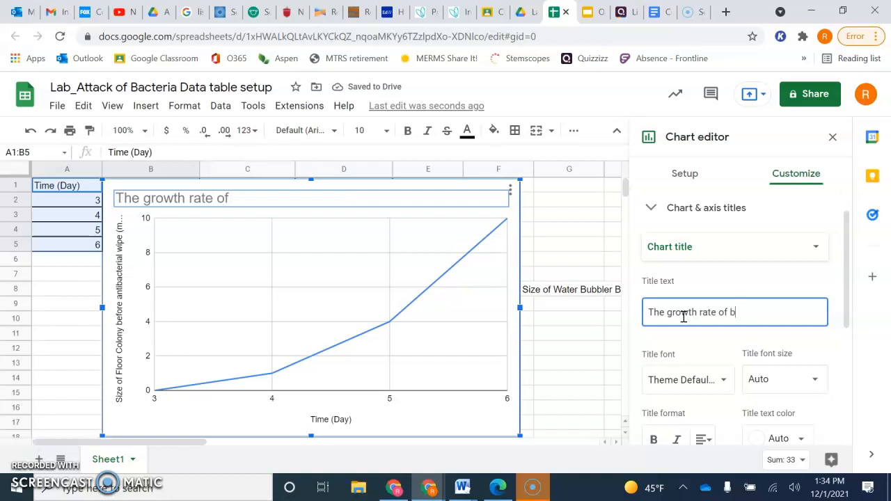
pyautogui.write('acterial colony')
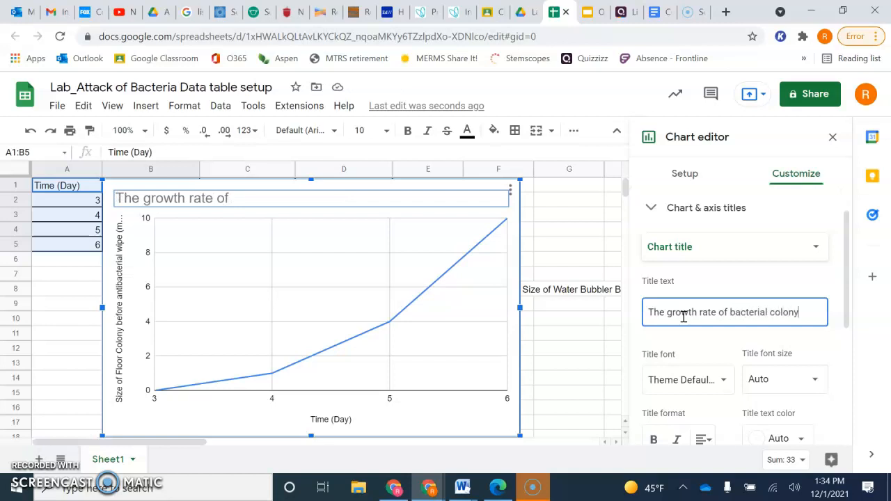
pyautogui.write('from M')
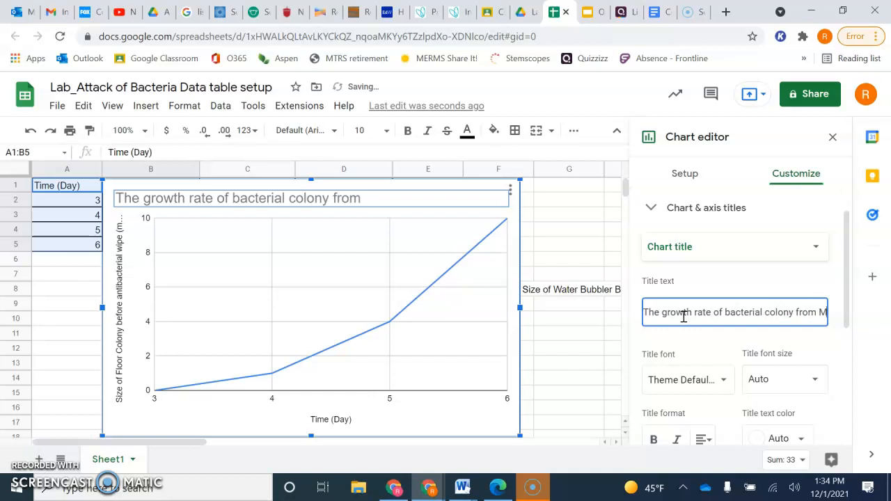
pyautogui.write('MS hallway')
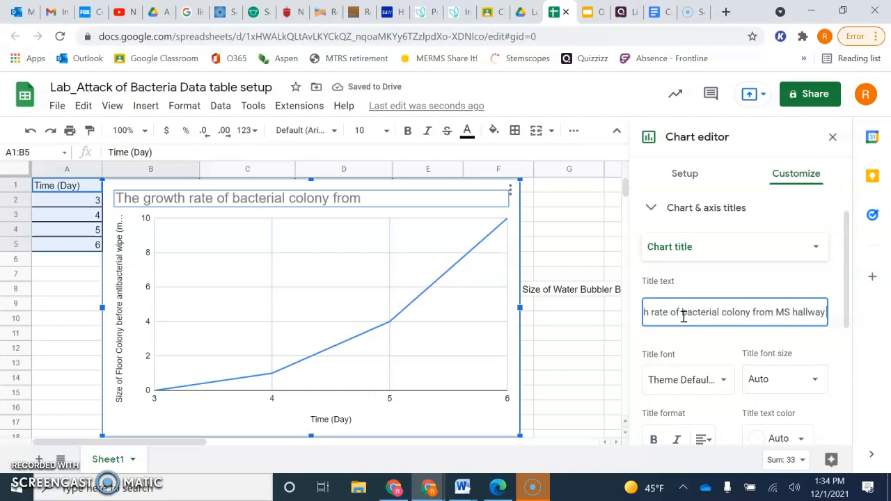
pyautogui.write('before antibacterial wip')
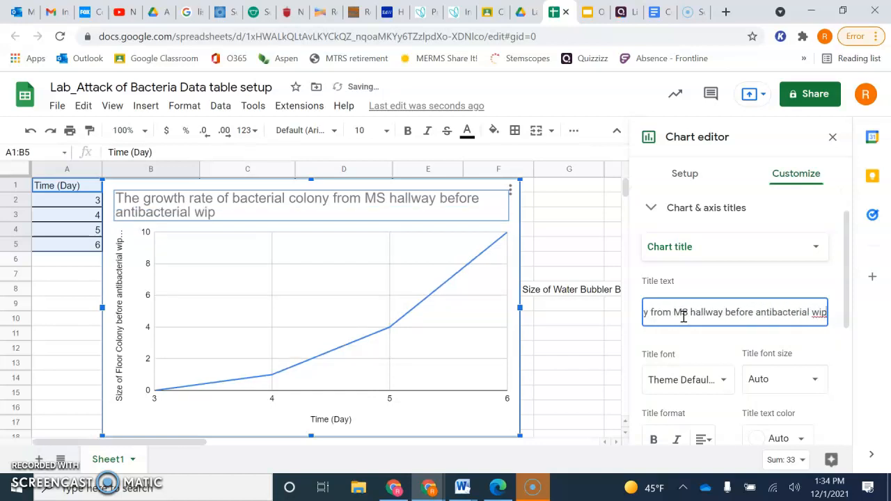
pyautogui.write('e')
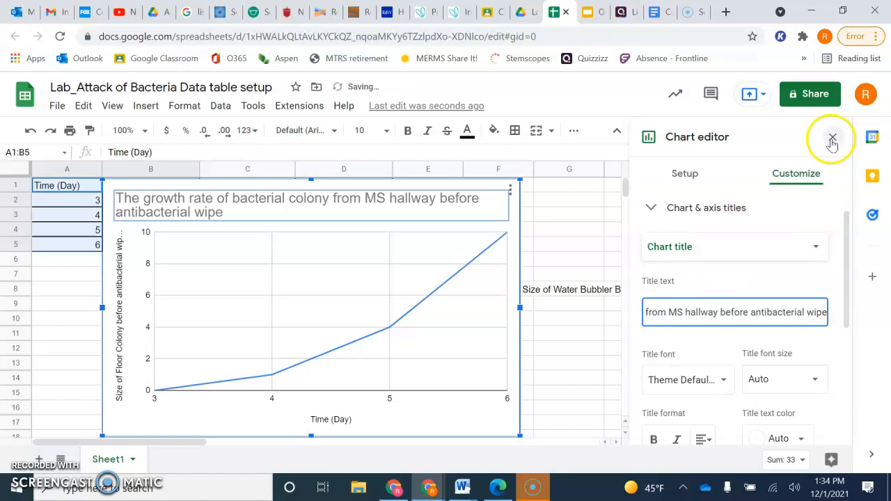
pyautogui.click(832, 137)
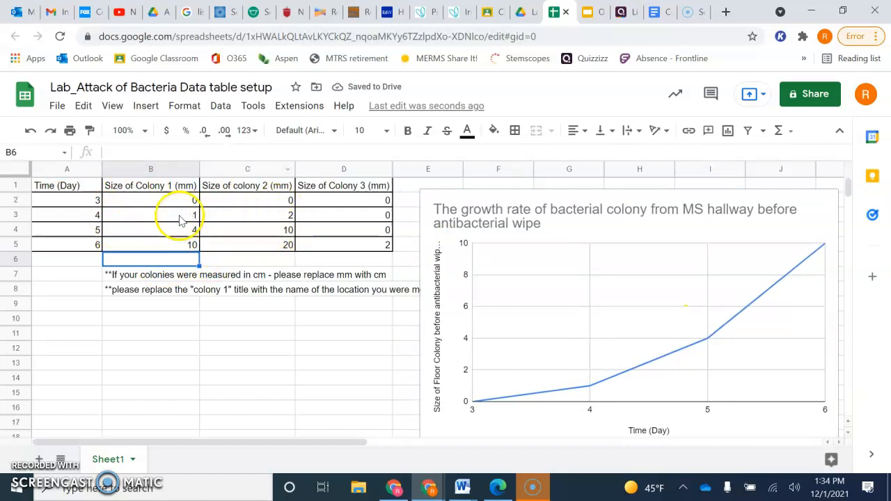
# Step: Select the Time (Day) and three colony columns (A1:D5) and bring up Insert
pyautogui.click(67, 185)
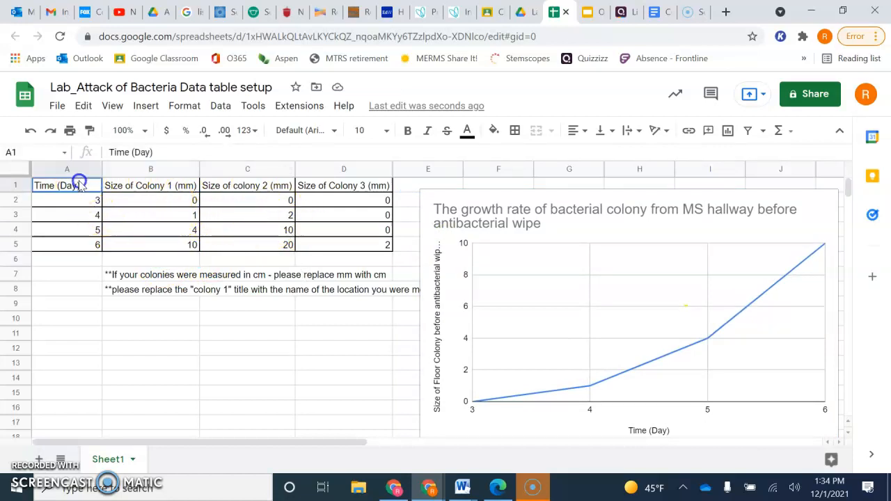
pyautogui.moveTo(66, 185); pyautogui.dragTo(67, 244)
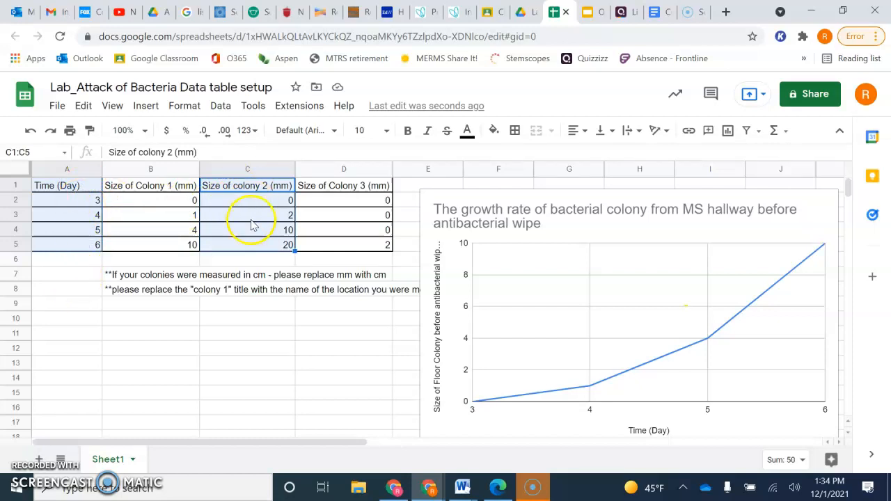
pyautogui.moveTo(230, 291)
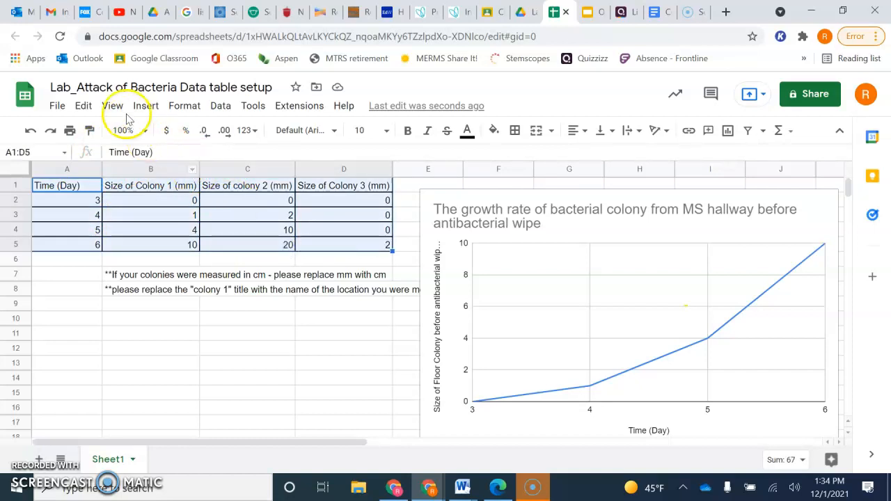
pyautogui.click(145, 105)
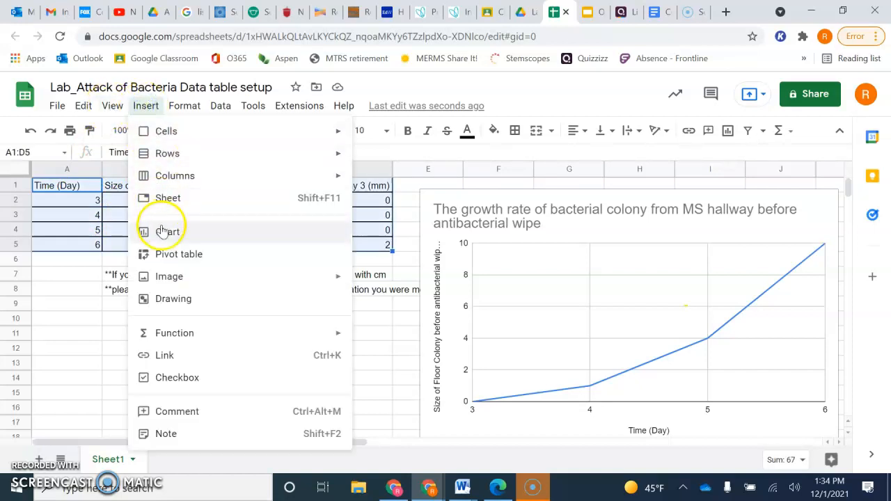
# Step: Insert a three-colony line chart from A1:D5 and browse its Customize settings
pyautogui.click(167, 231)
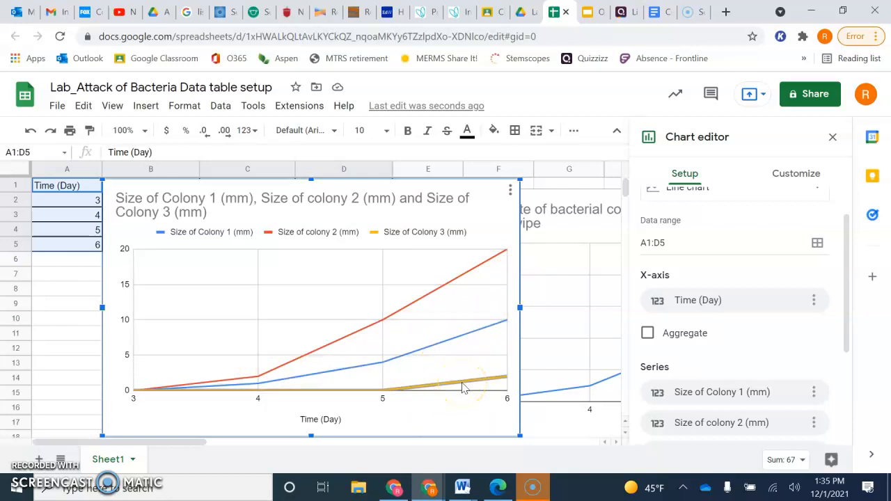
pyautogui.moveTo(758, 324)
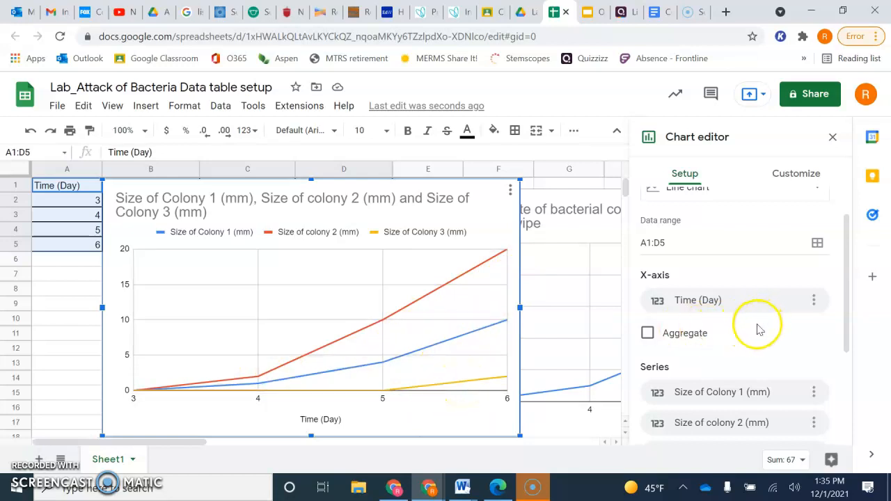
pyautogui.moveTo(755, 331)
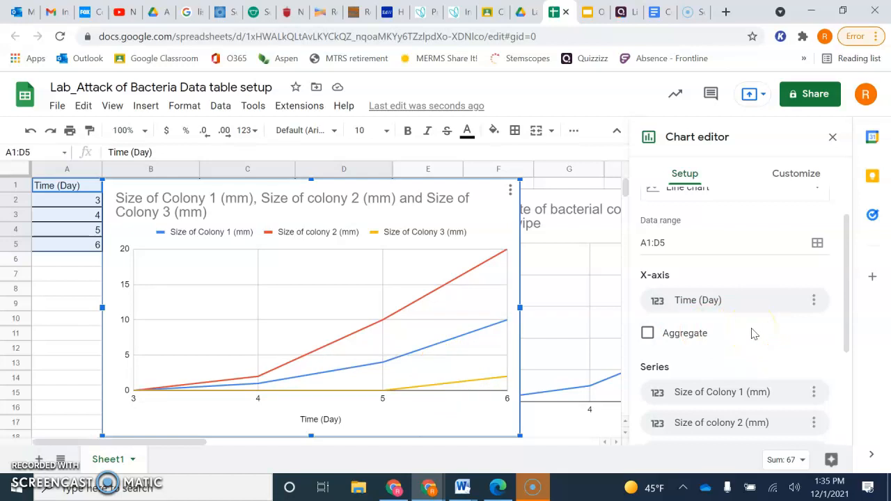
pyautogui.scroll(-3)
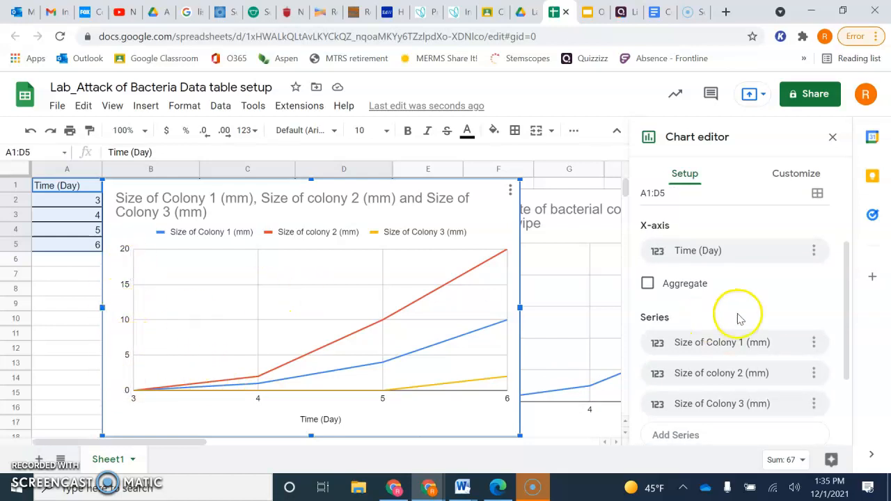
pyautogui.click(796, 173)
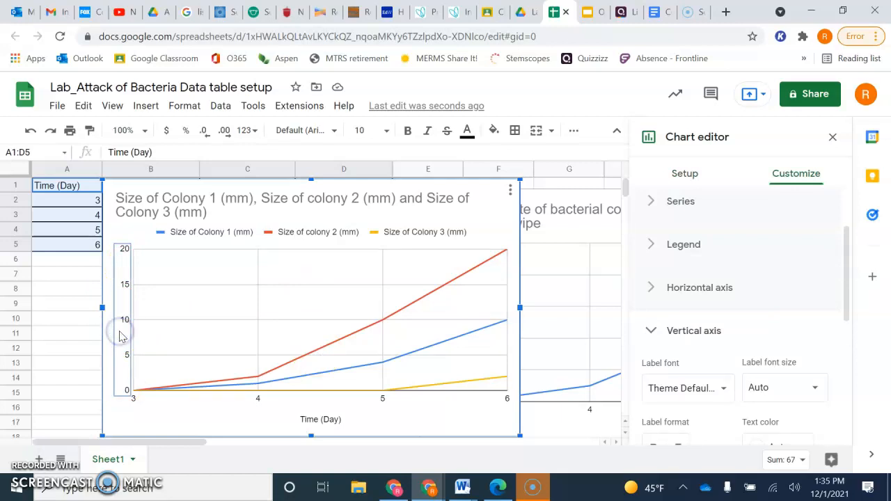
pyautogui.scroll(-3)
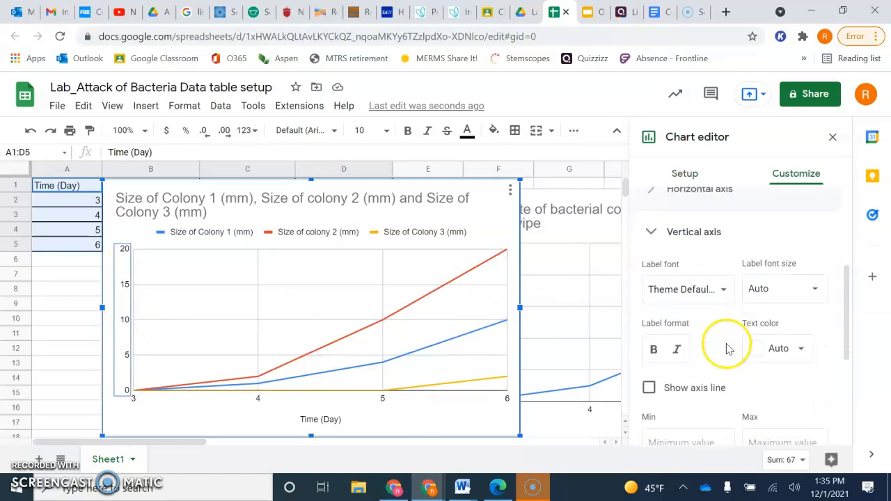
pyautogui.scroll(-3)
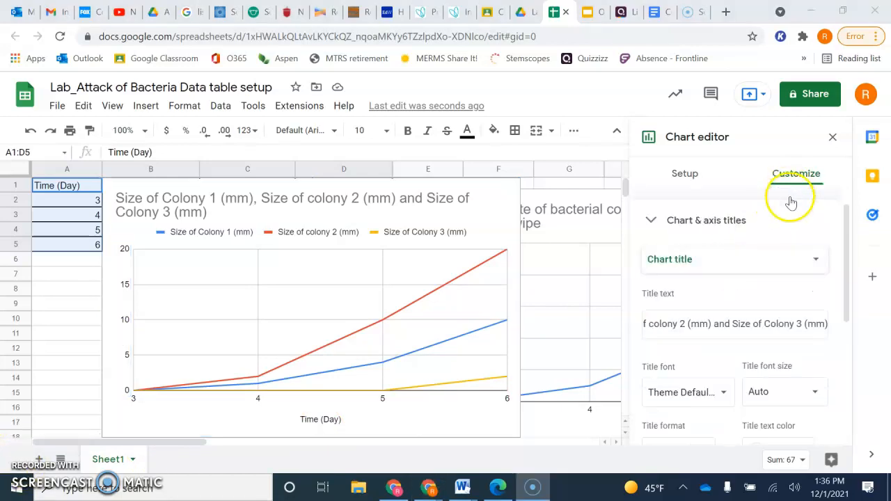
# Step: Choose Vertical axis title under Chart & axis titles and enter 'Colony Size (mm)'
pyautogui.click(706, 220)
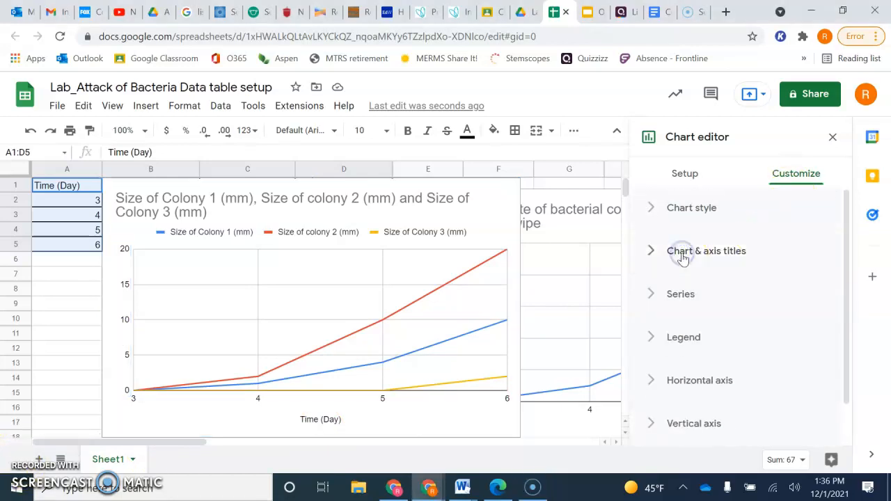
pyautogui.click(706, 250)
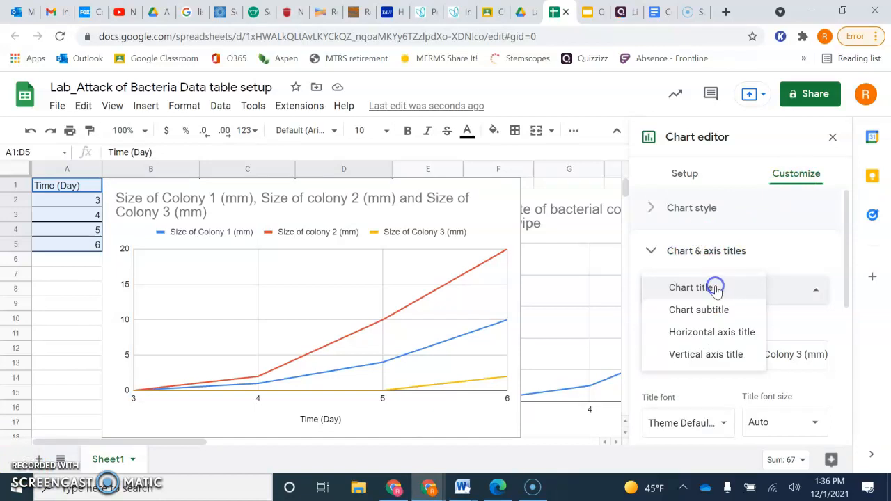
pyautogui.click(705, 353)
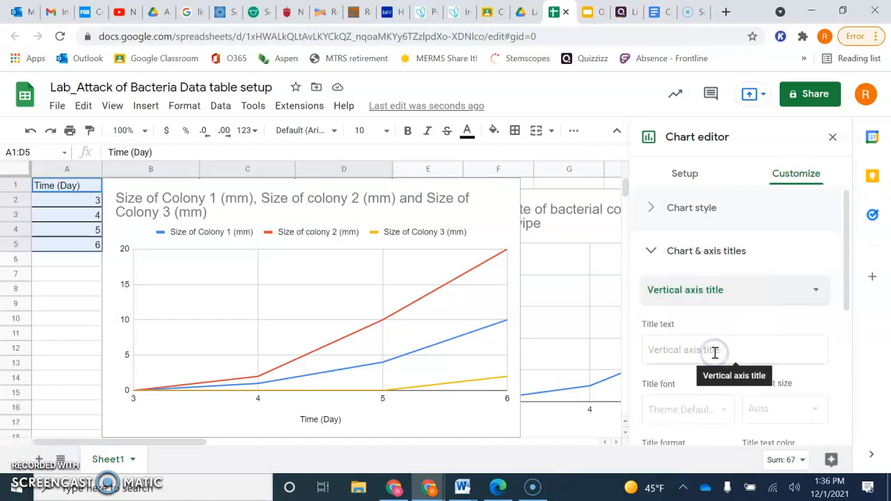
pyautogui.click(734, 350)
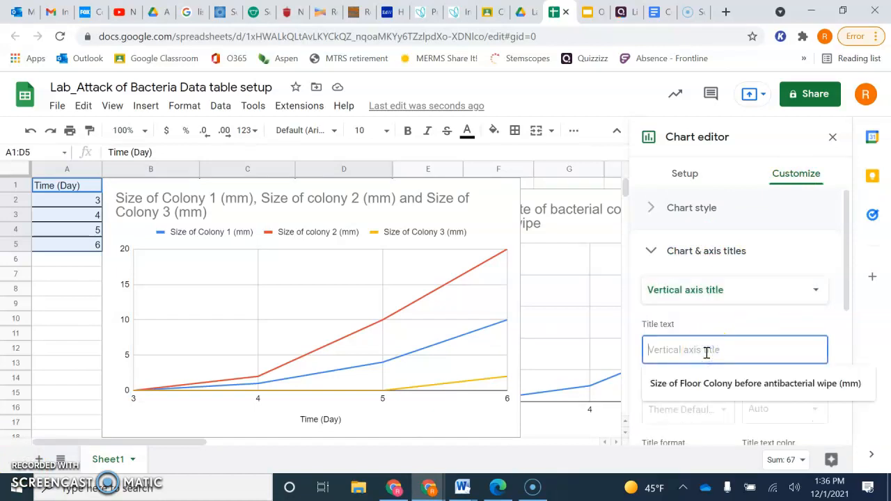
pyautogui.write('Colony Size (mm')
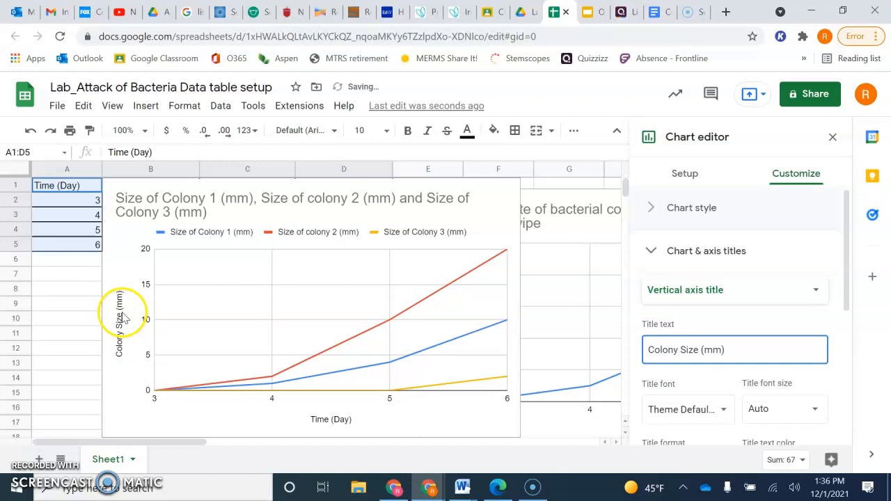
pyautogui.moveTo(201, 202)
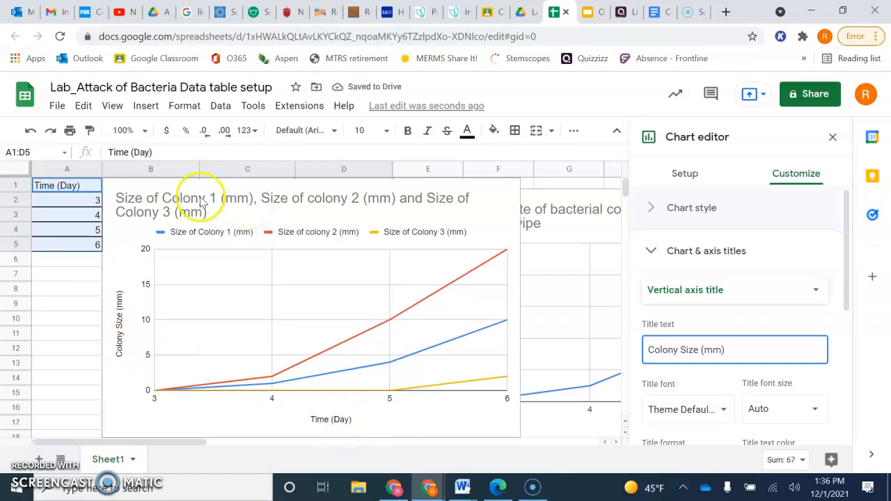
# Step: Set the chart title to 'Growth rate of three different bacterial colonies over a period of 6 days'
pyautogui.click(209, 202)
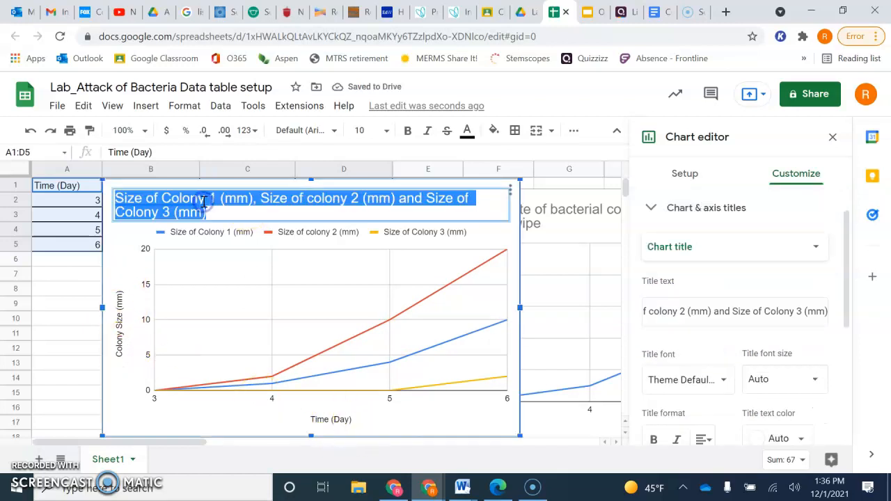
pyautogui.write('G')
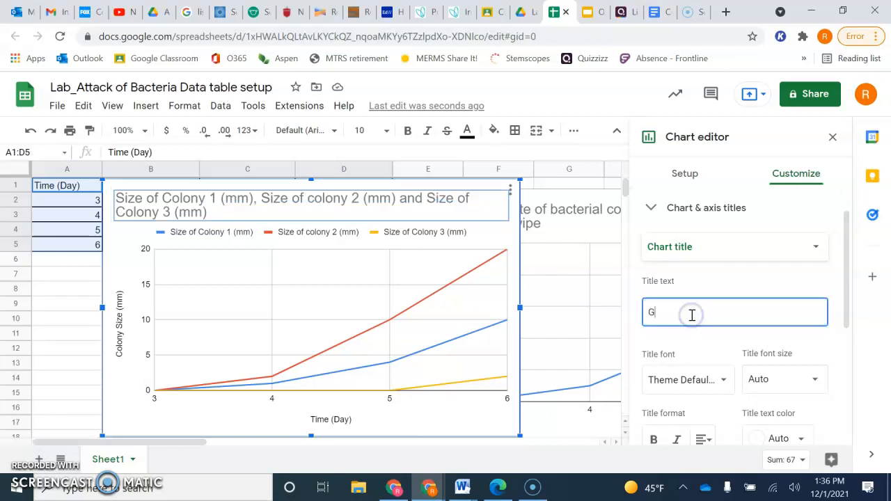
pyautogui.write('rowth rate of thre')
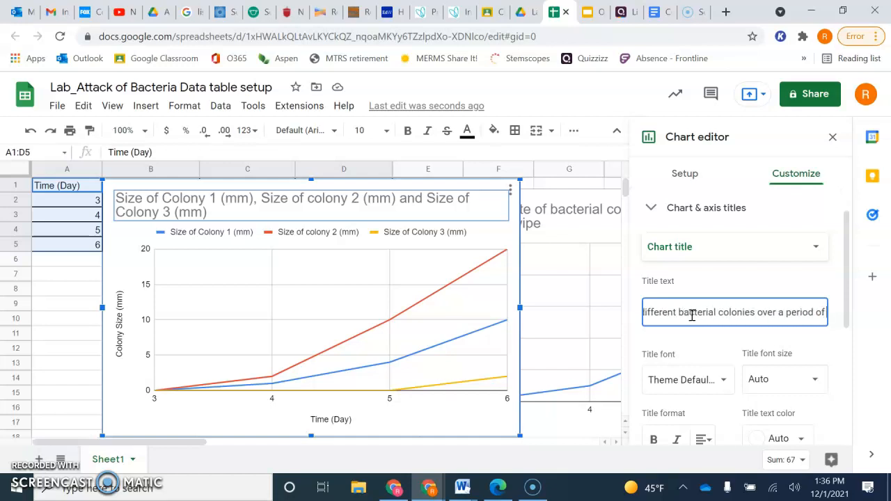
pyautogui.write('Growth rate of three different bacterial colonies over a period of 6 days')
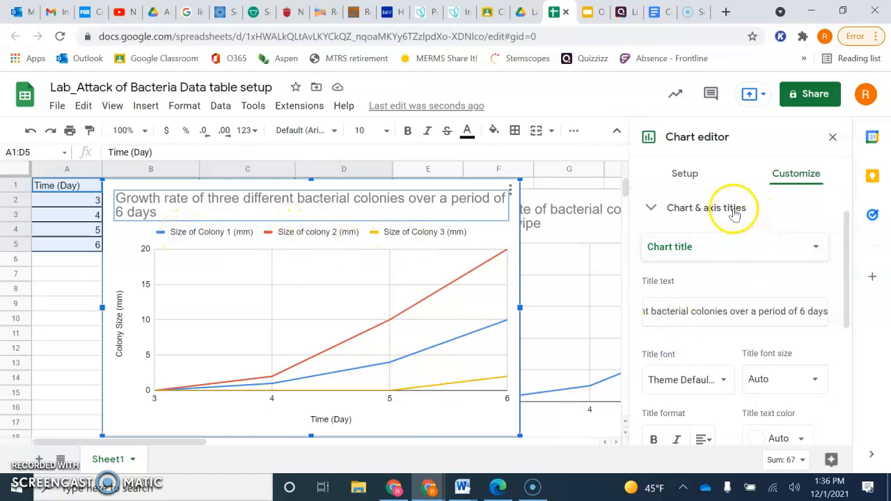
# Step: Collapse the title settings, review the Series options, and close the Chart editor
pyautogui.click(705, 208)
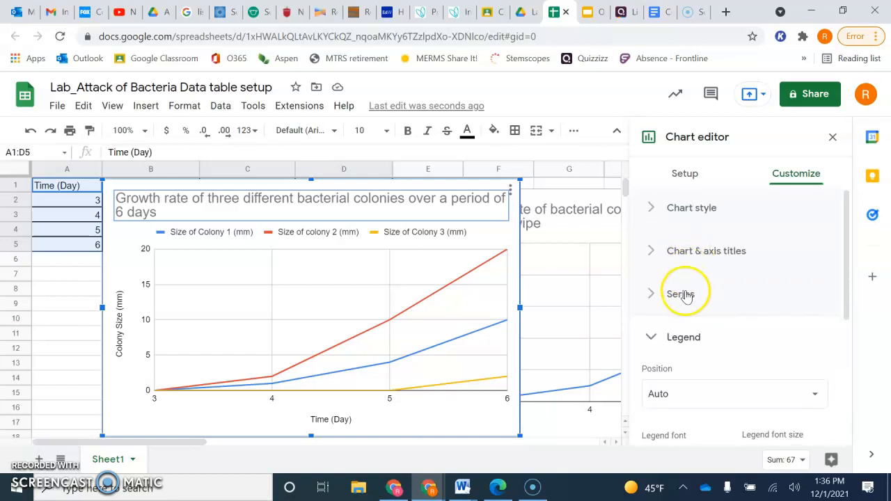
pyautogui.click(680, 294)
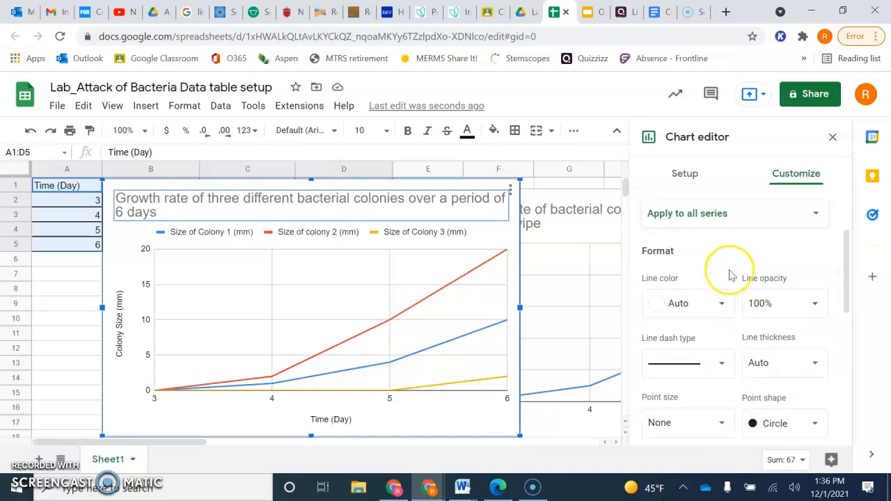
pyautogui.click(684, 173)
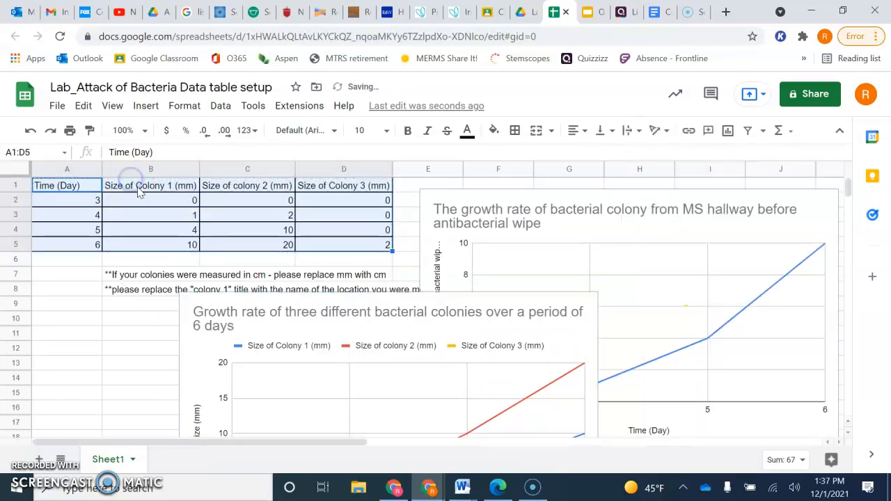
# Step: Rename the colony headers to 'Lab table before antibacterial wipe colony (mm)' and 'Lab table after wipe Colony (mm)'
pyautogui.click(151, 185)
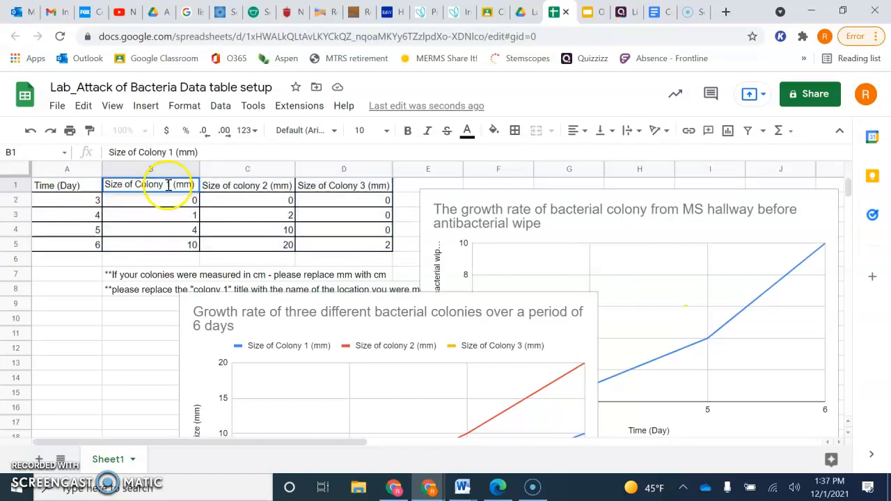
pyautogui.doubleClick(151, 184)
pyautogui.write('from MS Pod floor')
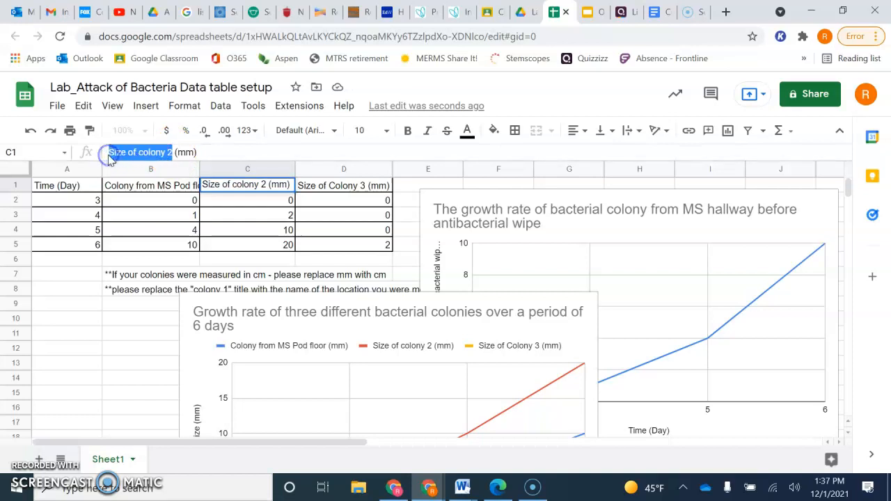
pyautogui.write('Colony (mm)')
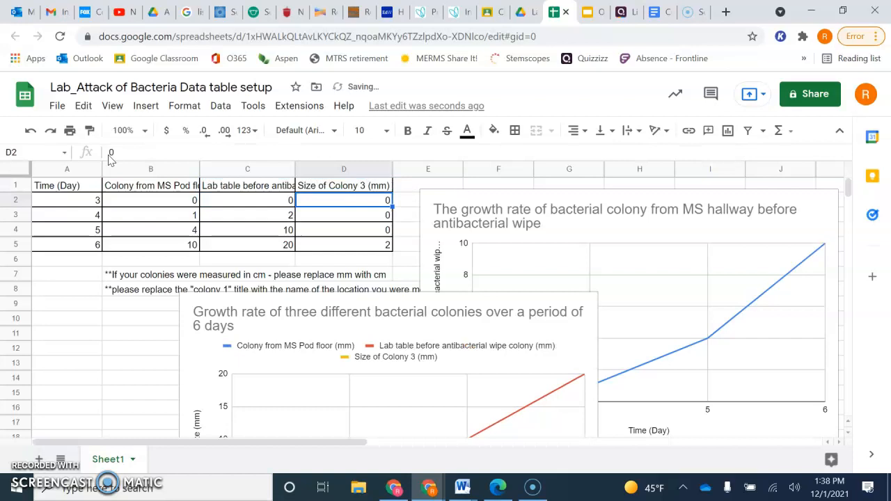
pyautogui.click(343, 186)
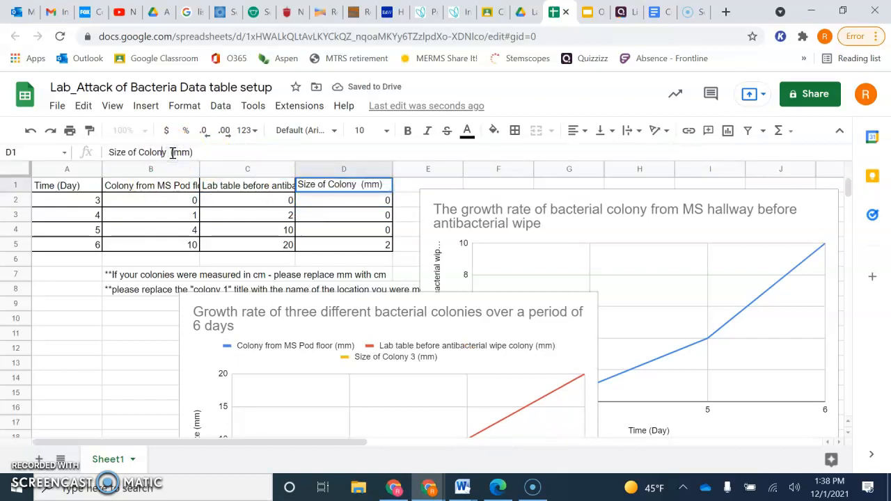
pyautogui.write('Colony  (mm)')
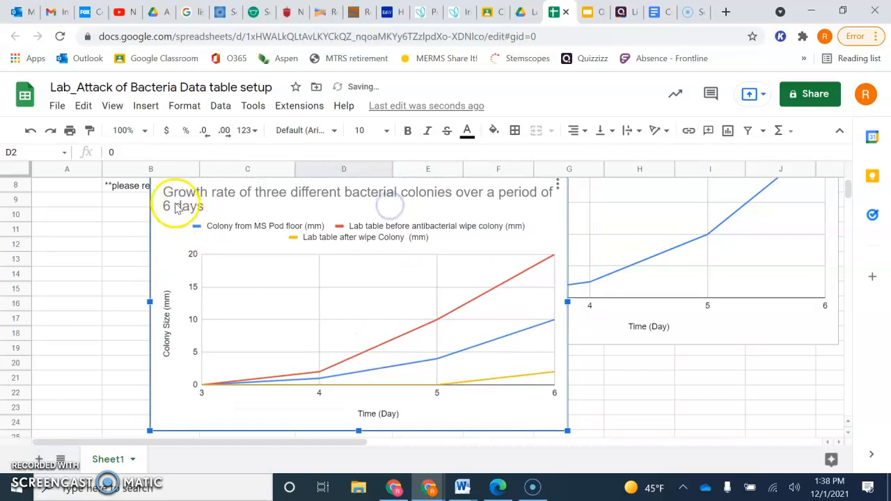
pyautogui.moveTo(397, 210)
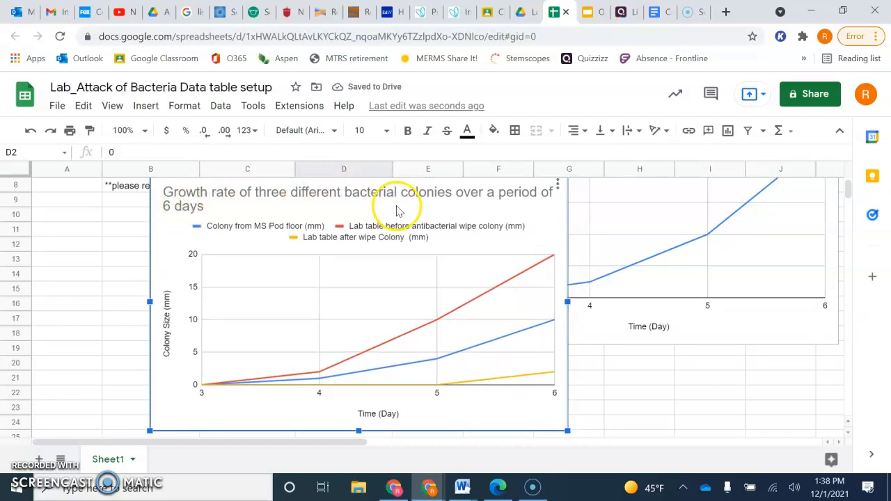
pyautogui.moveTo(313, 379)
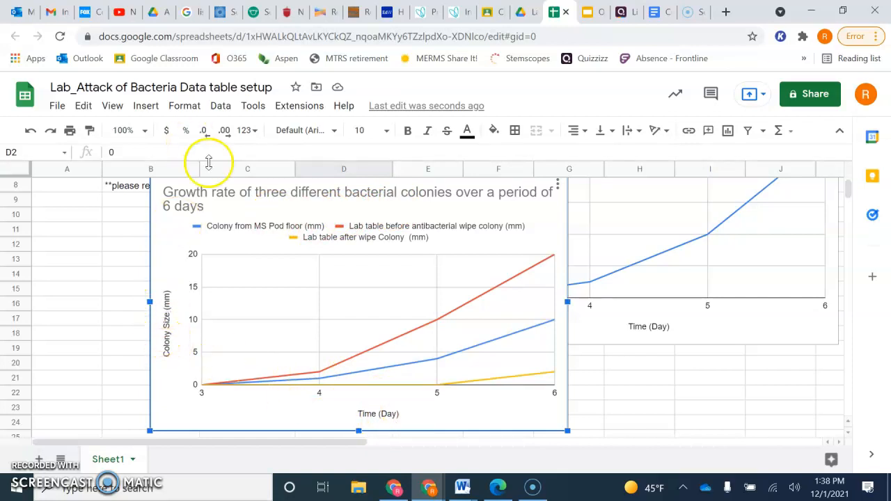
pyautogui.moveTo(179, 328)
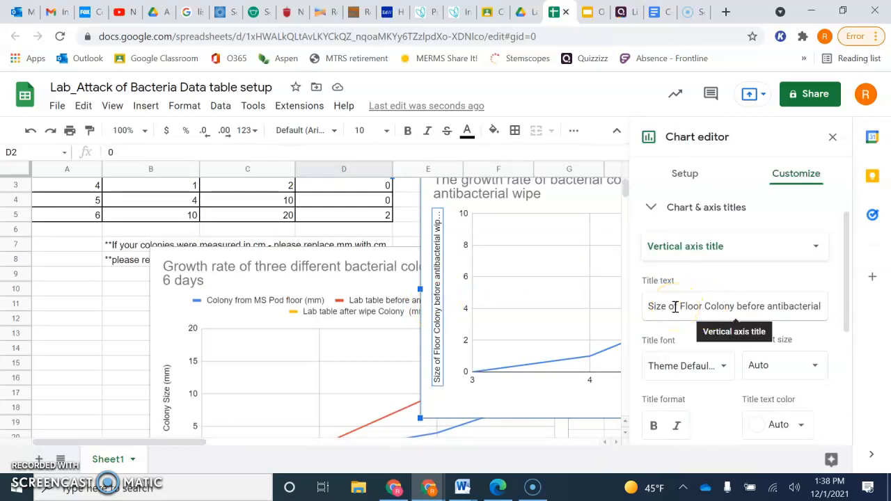
# Step: Title the vertical axis 'Colony size/diameter (mm)' and close the chart editor
pyautogui.write('Colony size/diameter (mm')
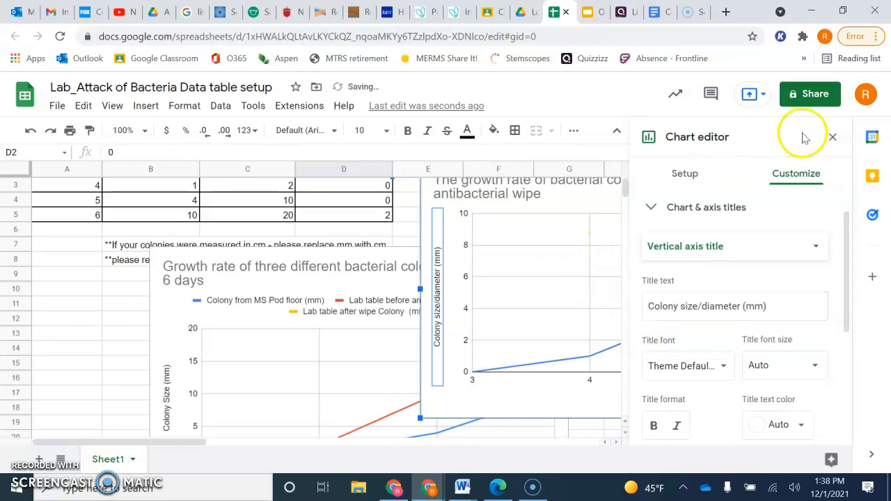
pyautogui.click(833, 137)
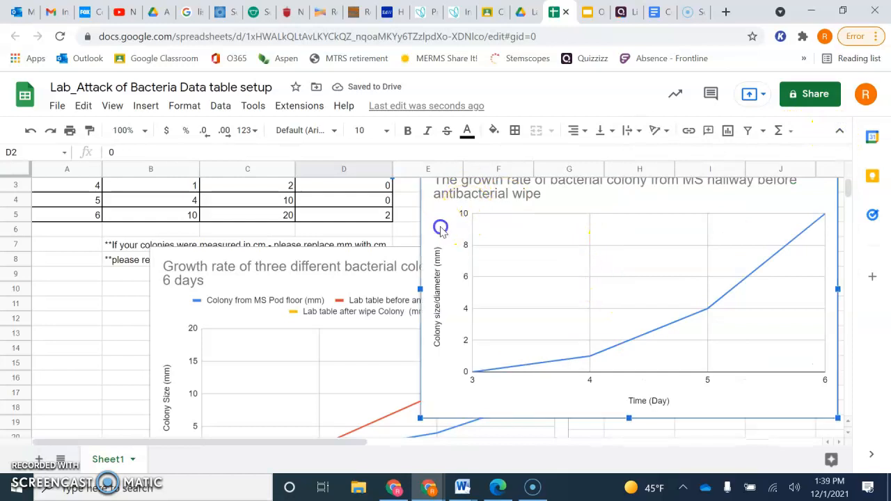
pyautogui.moveTo(397, 334)
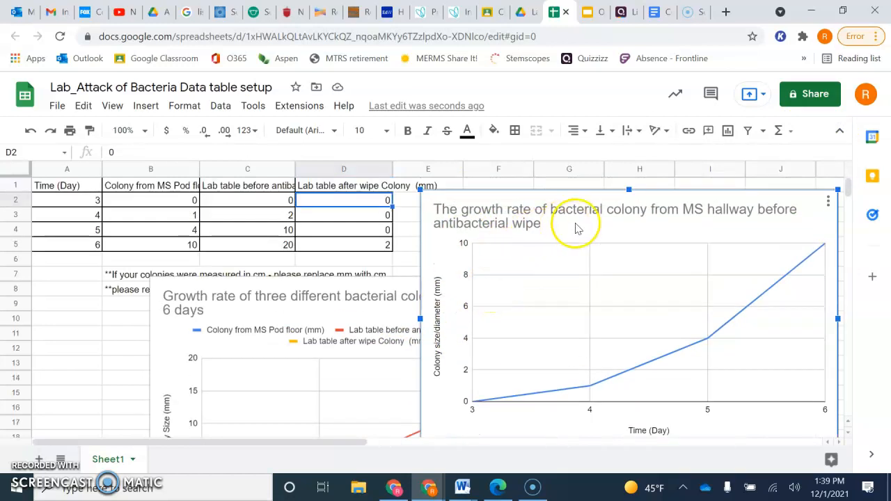
pyautogui.moveTo(694, 211)
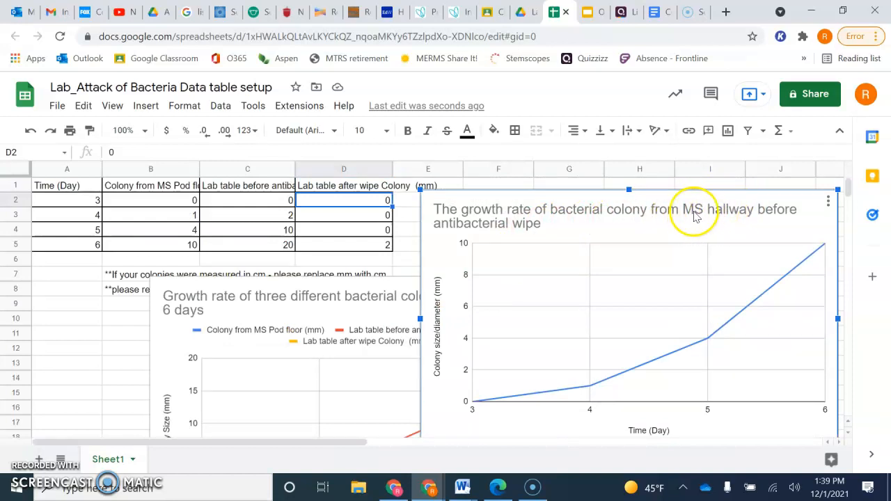
pyautogui.moveTo(451, 382)
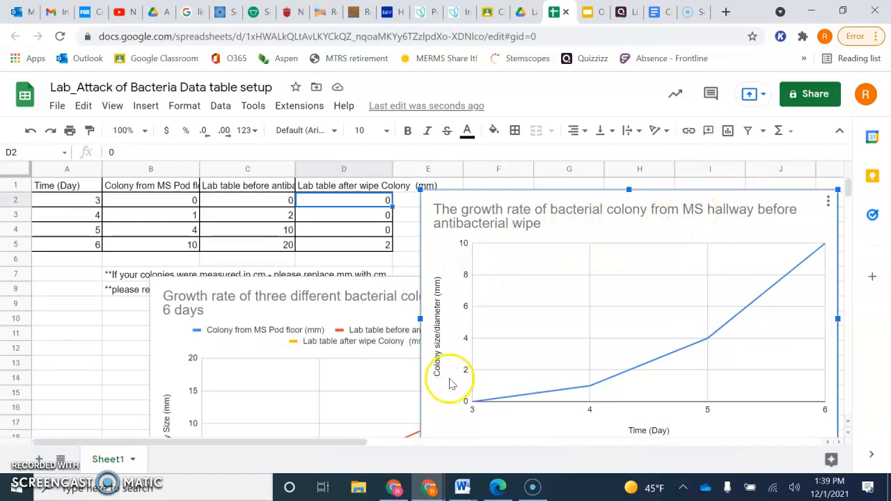
pyautogui.moveTo(630, 445)
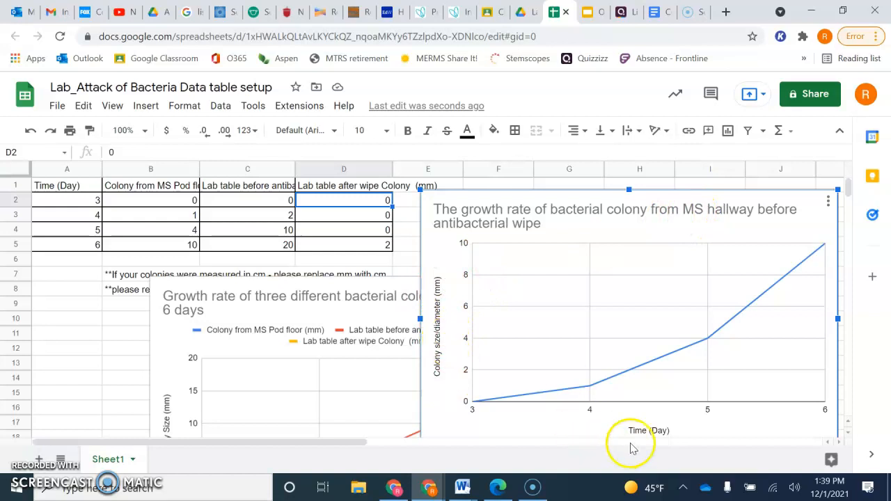
pyautogui.moveTo(632, 431)
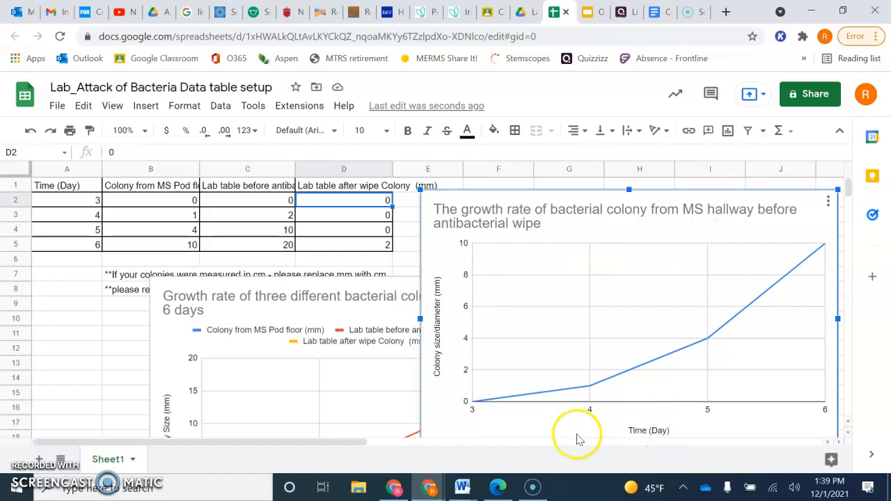
pyautogui.moveTo(490, 416)
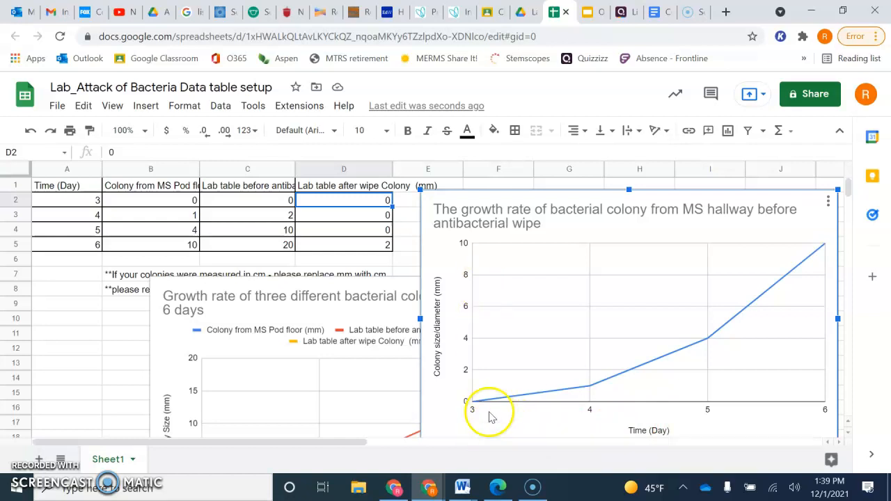
pyautogui.moveTo(632, 251)
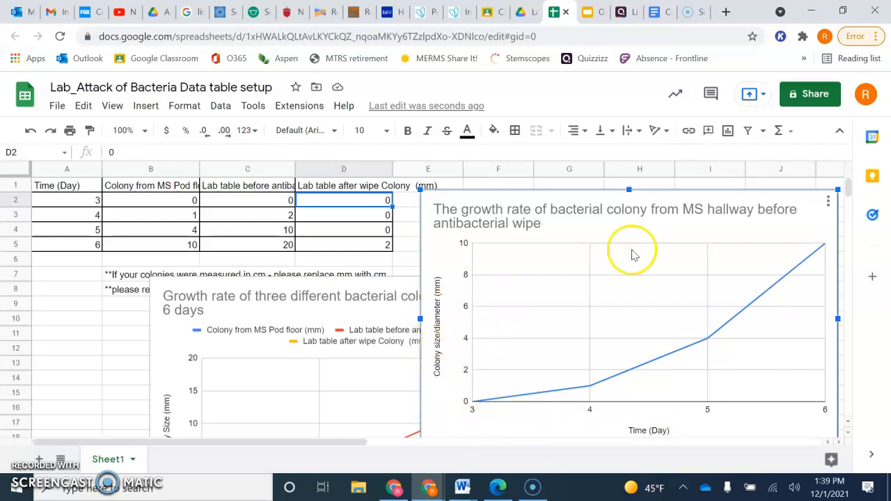
pyautogui.moveTo(699, 230)
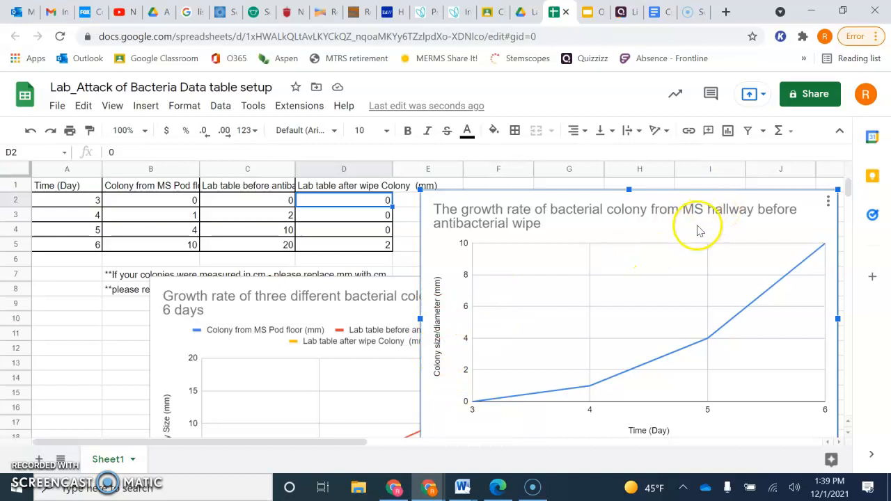
pyautogui.moveTo(609, 247)
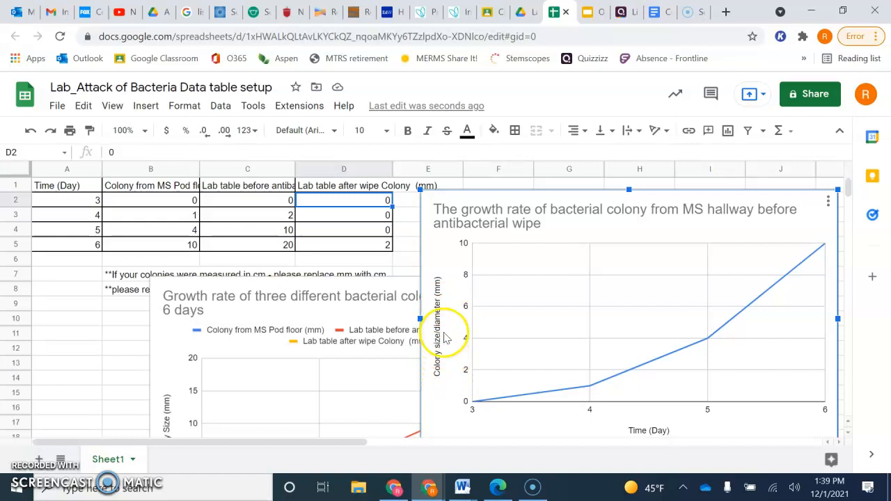
pyautogui.moveTo(447, 372)
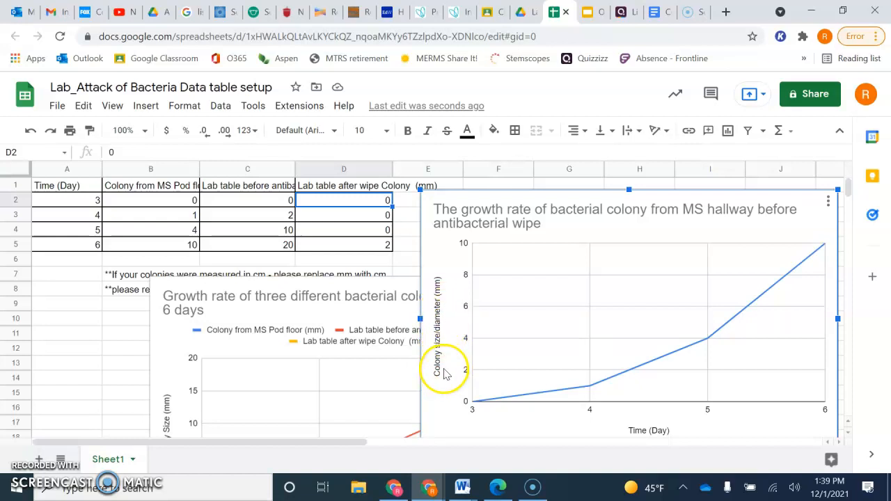
pyautogui.scroll(-3)
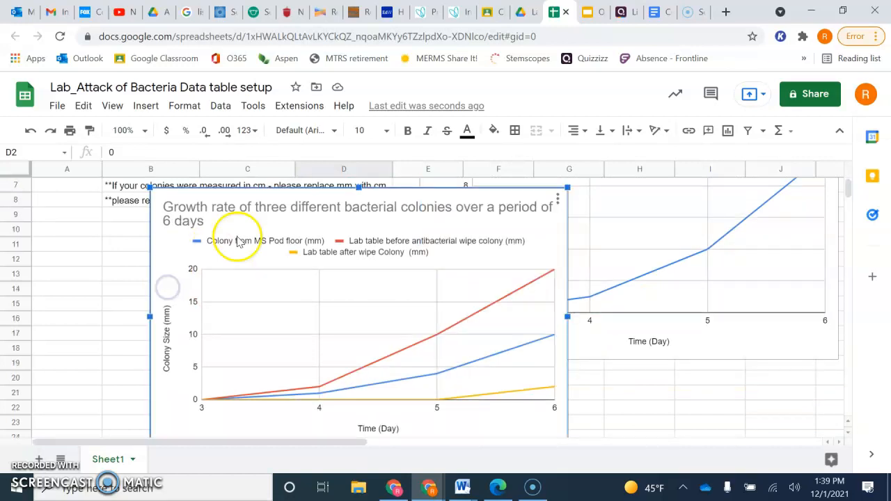
pyautogui.moveTo(341, 270)
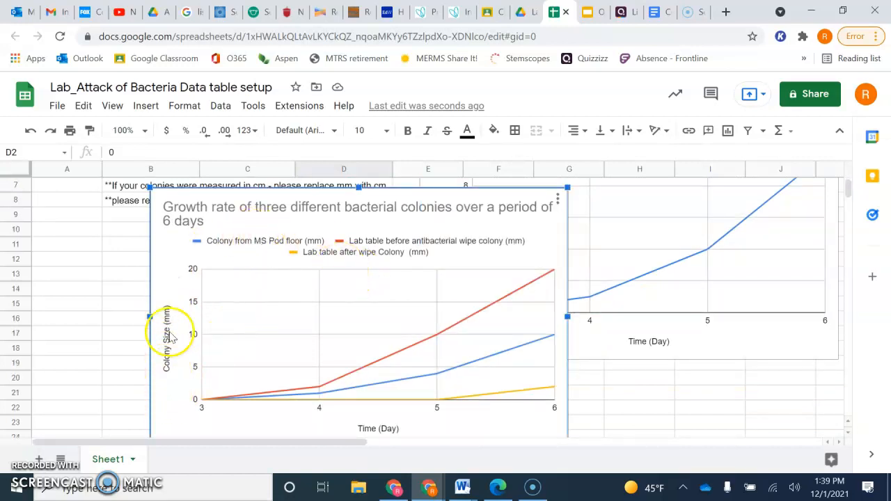
pyautogui.moveTo(351, 252)
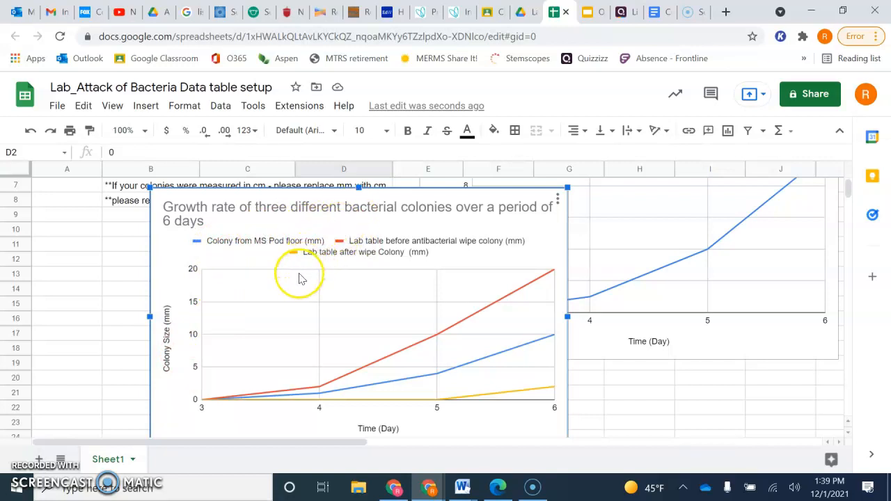
pyautogui.moveTo(341, 227)
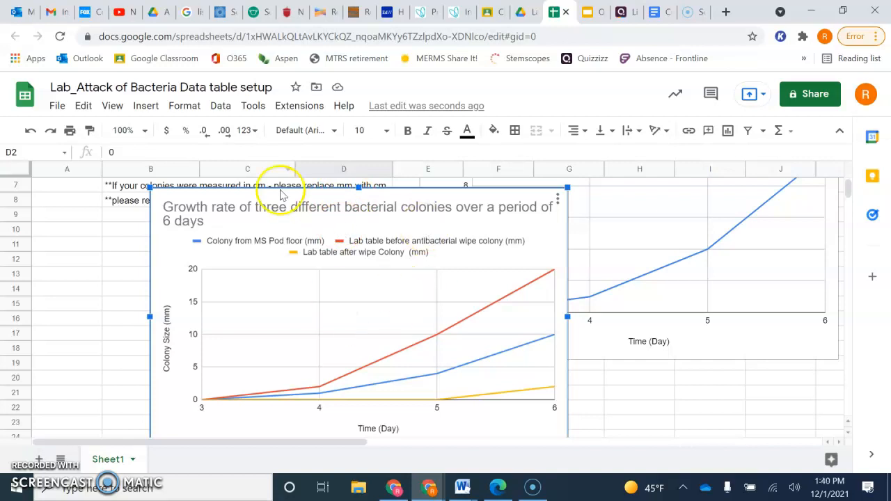
pyautogui.moveTo(338, 328)
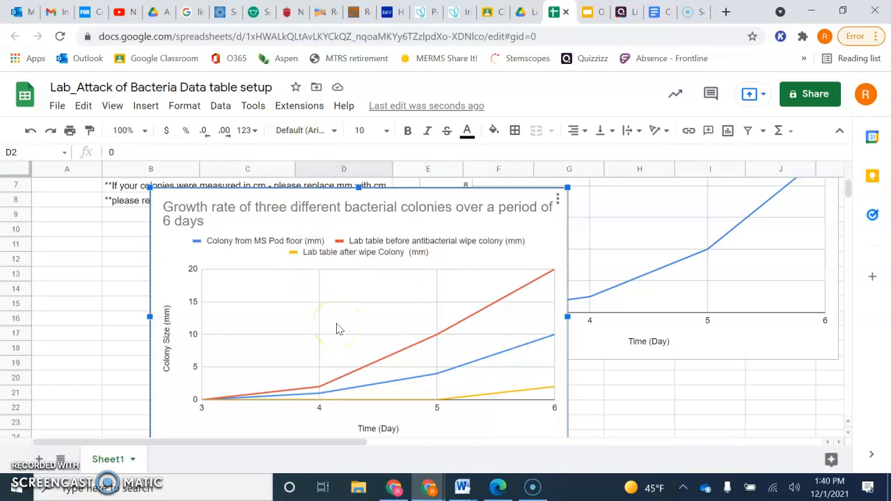
pyautogui.moveTo(105, 409)
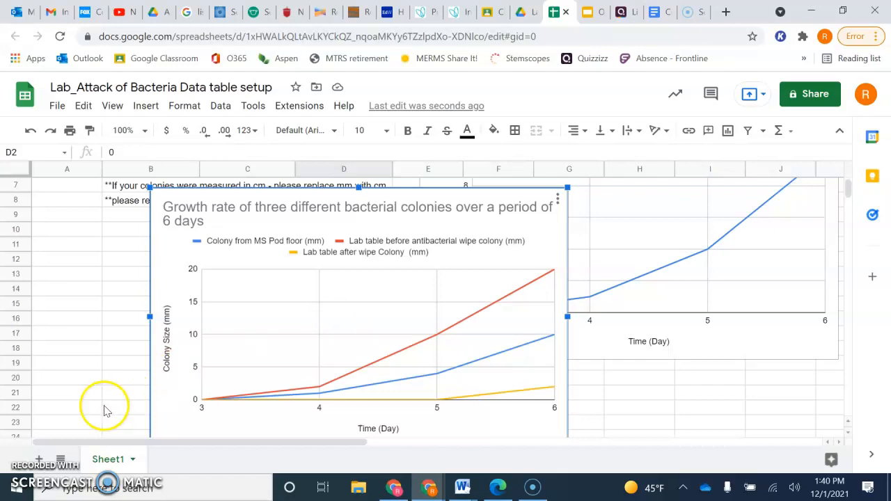